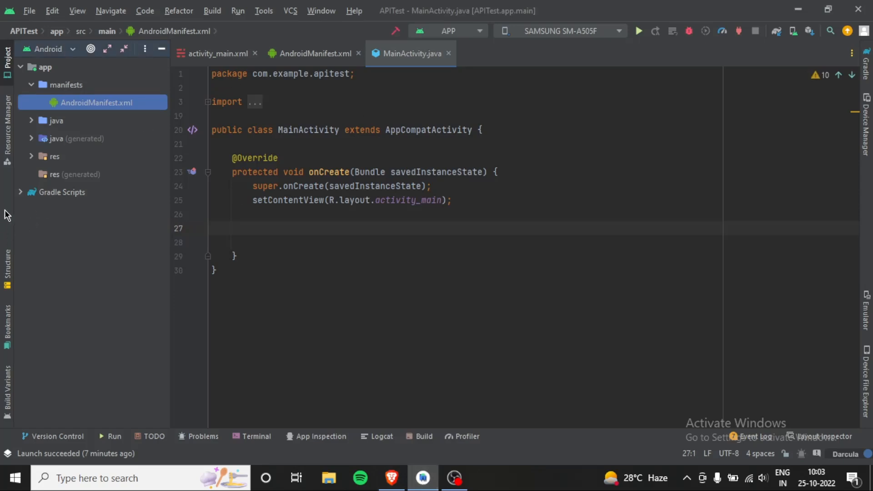
Add implementation 'com.android.volley:volley:1.2.1' to the app module build.gradle and close it
click(61, 191)
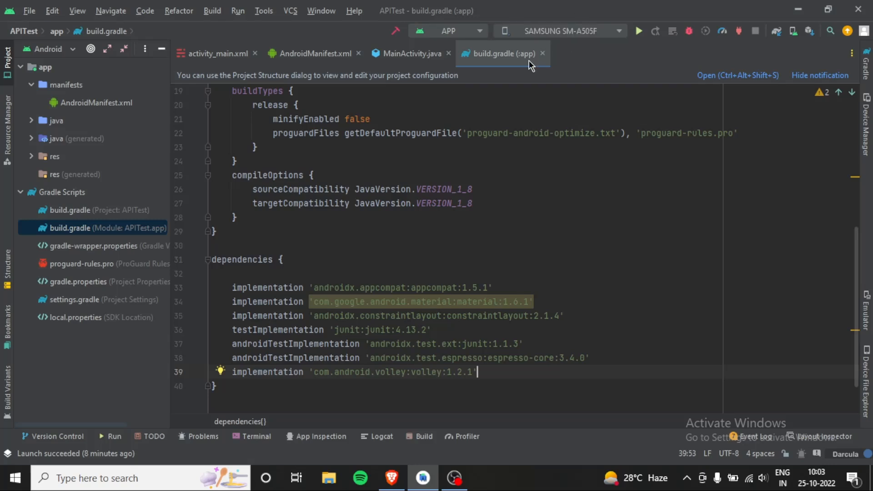
click(410, 53)
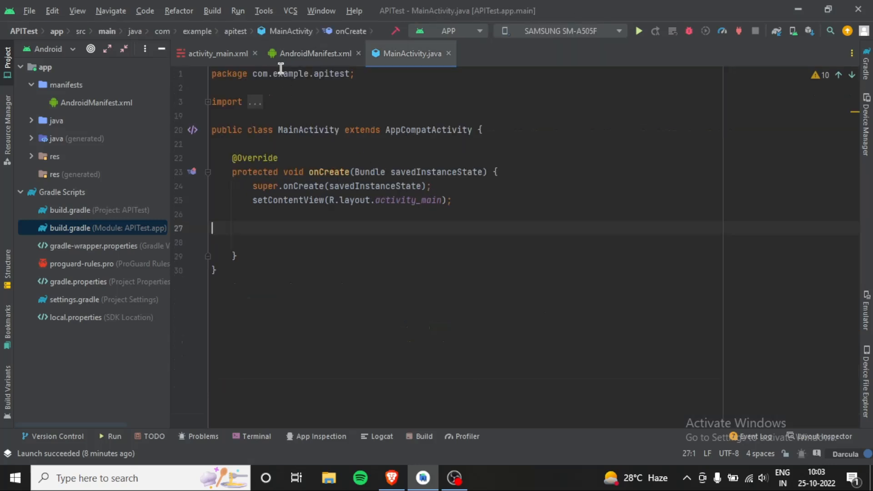
Add <uses-permission android:name="android.permission.INTERNET"/> above the application tag in AndroidManifest.xml
click(312, 54)
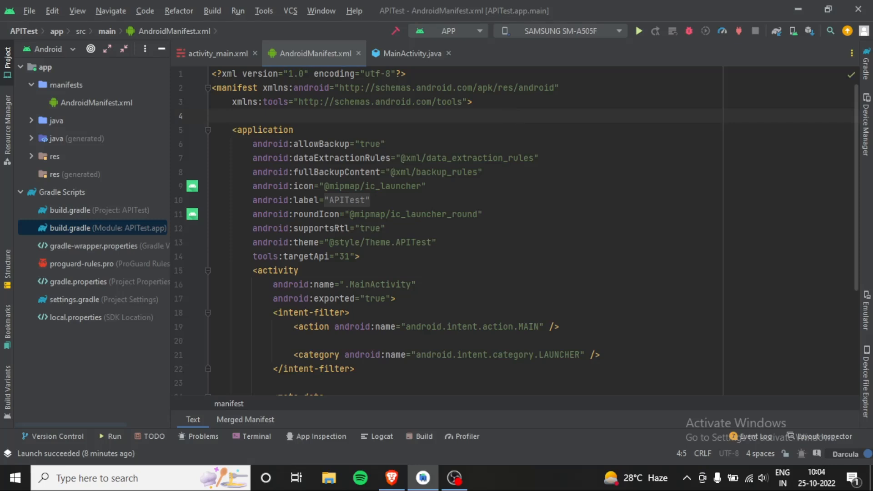
text(<us)
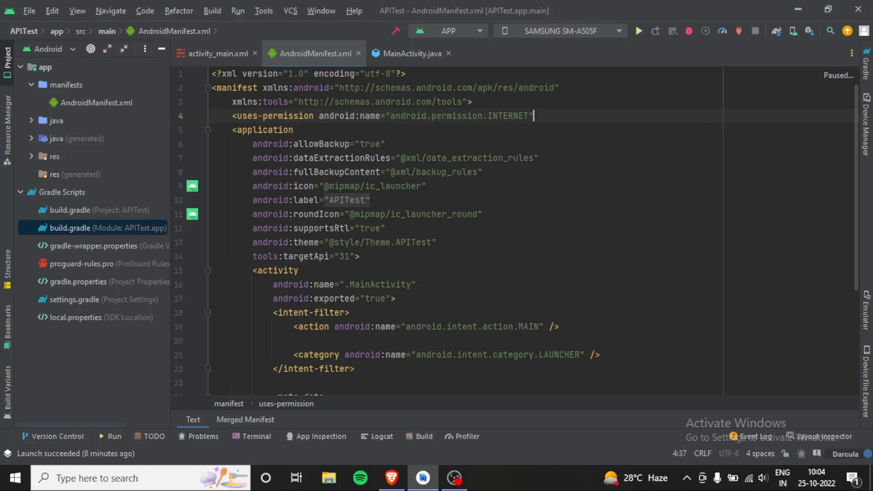
text(/>)
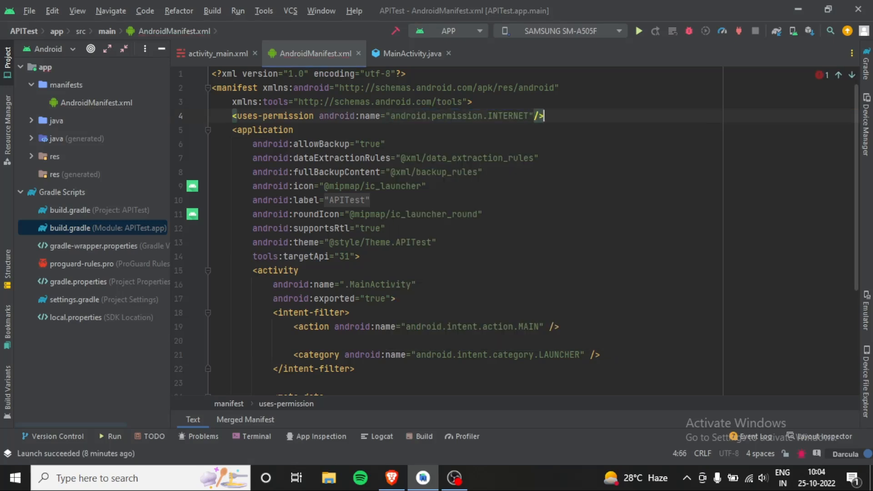
click(217, 54)
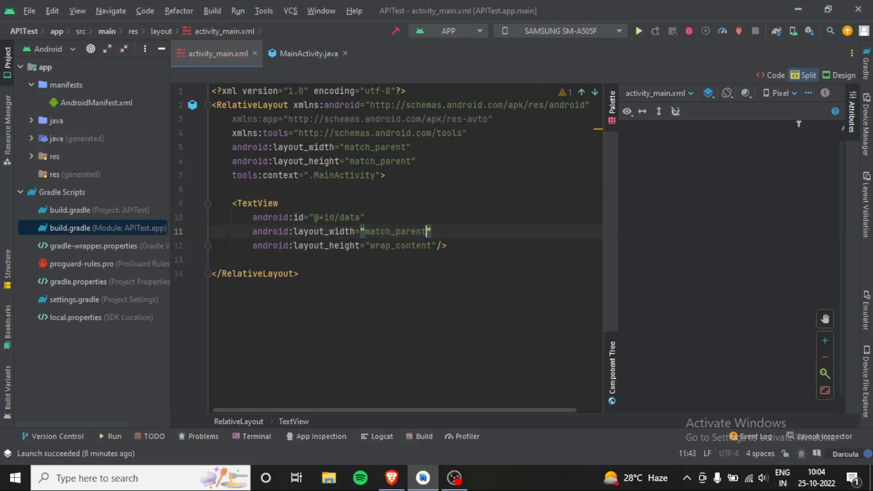
Give the data TextView textColor #FF1F1F, textSize 18sp and centered text alignment attributes
key(Enter)
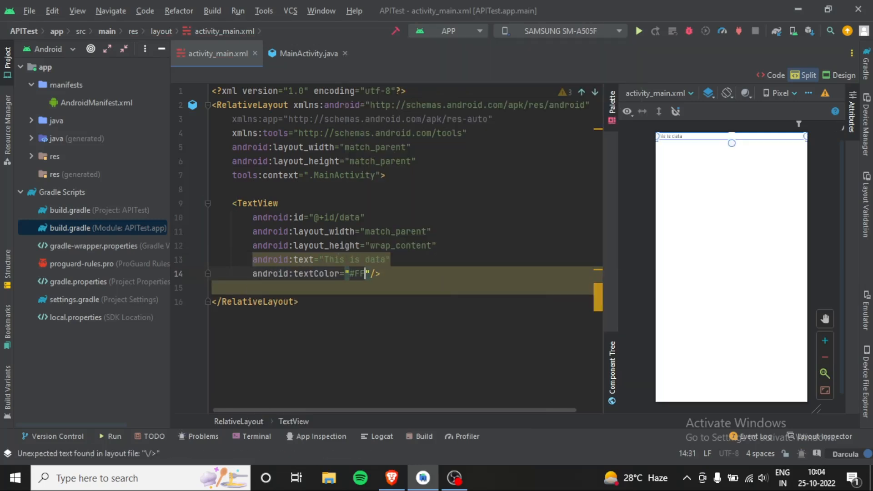
text(1F1F)
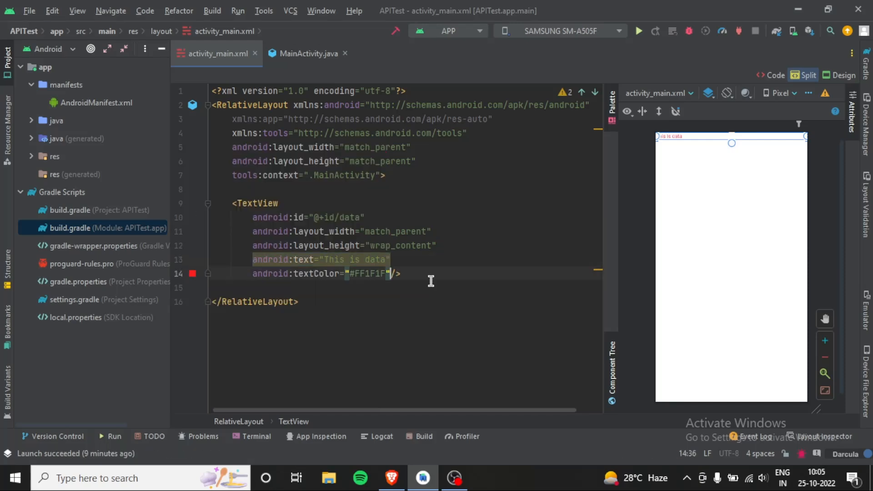
text(android:textSize="18sp)
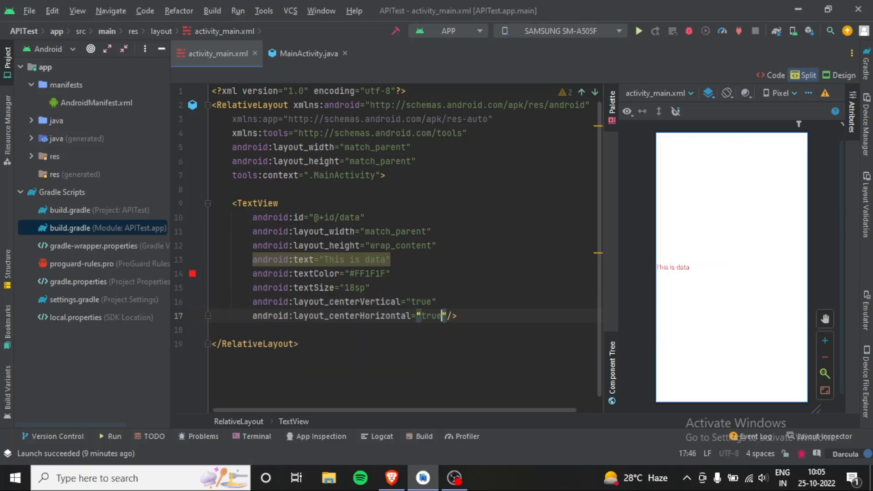
text(textAlignment="center"/>)
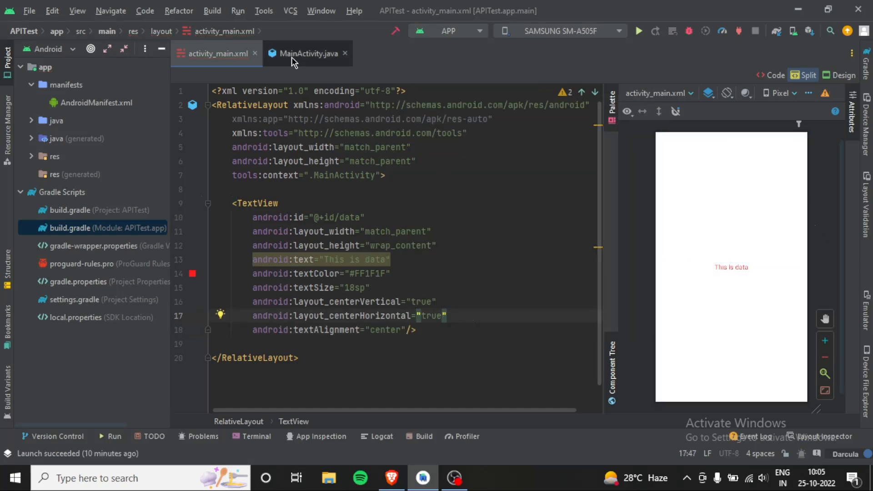
Declare TextView data in MainActivity and assign data = findViewById(R.id.data) in onCreate
click(307, 54)
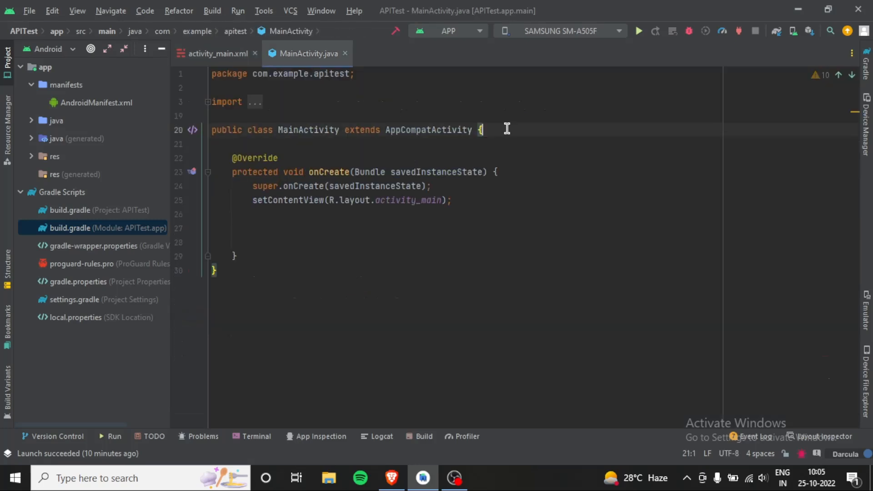
key(Enter)
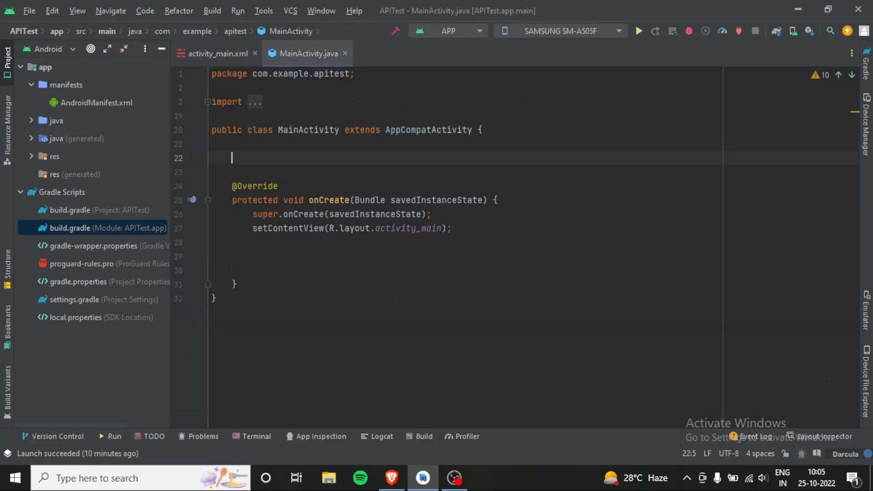
text(TextView data;)
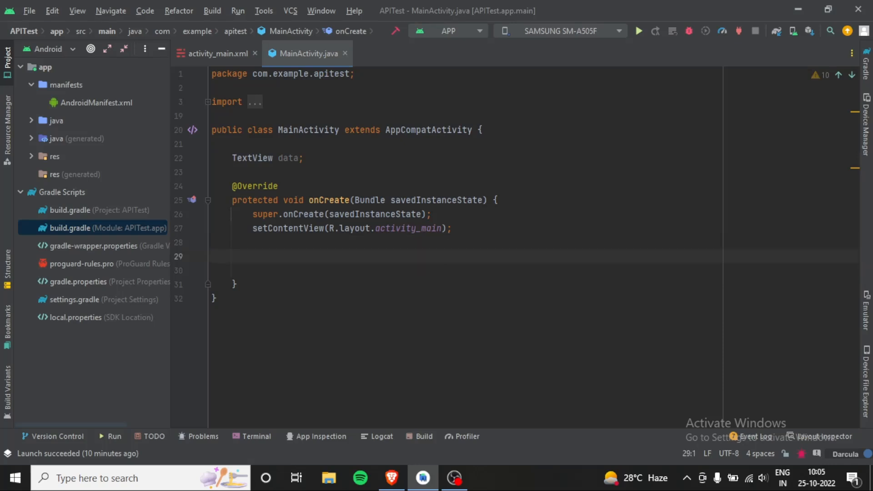
text(data)
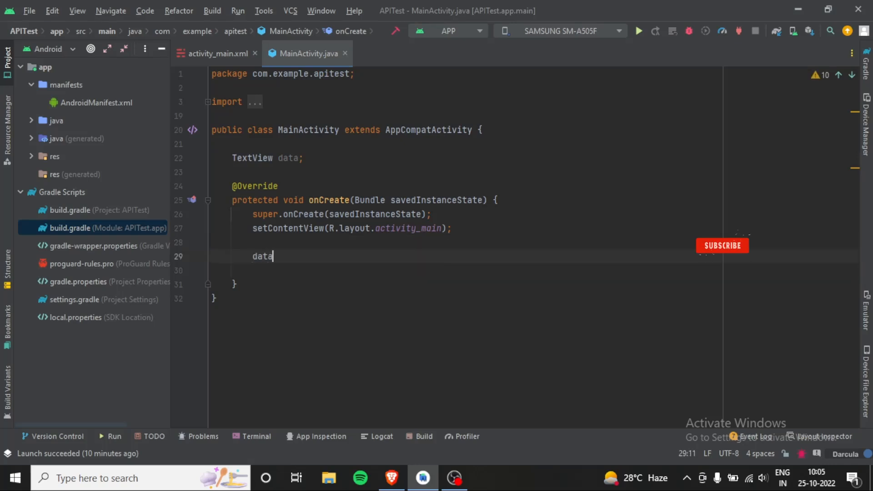
text(=)
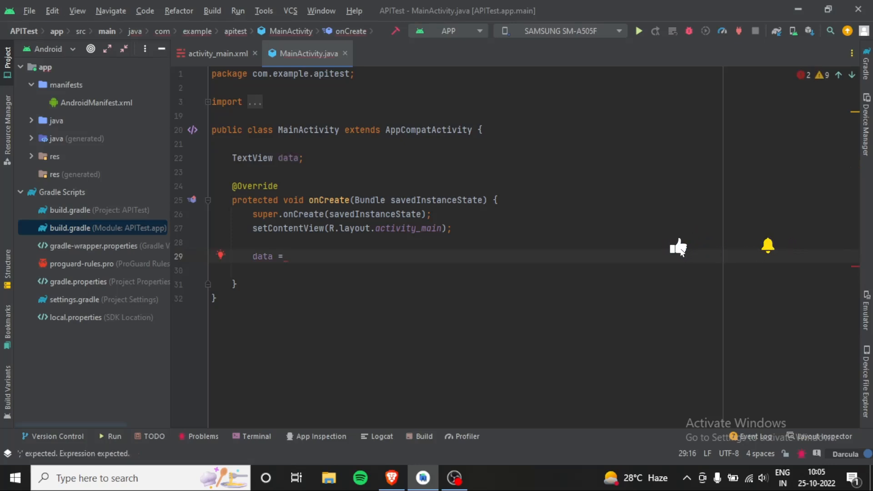
text(findViewById())
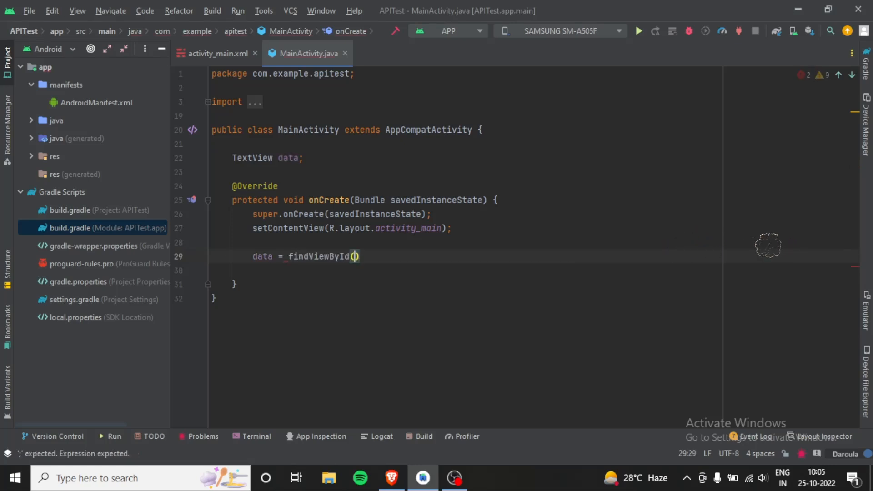
text(R.id.)
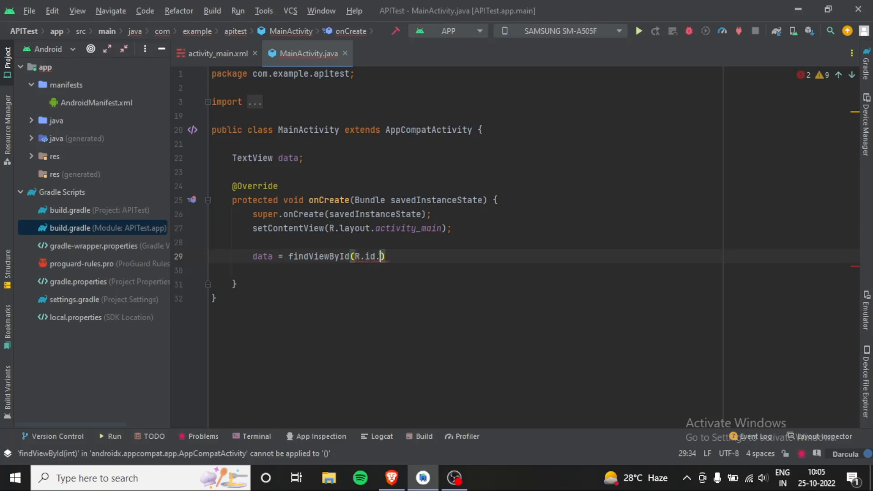
text(data)
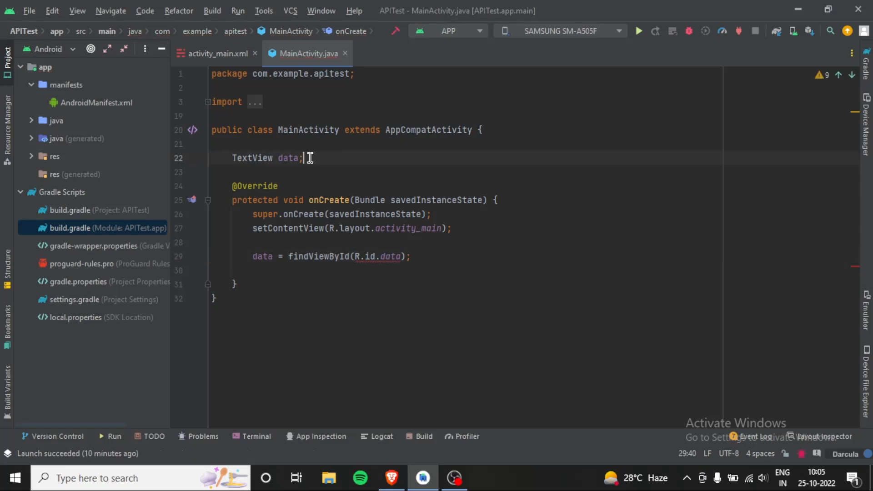
Declare a String url field in MainActivity
text(S)
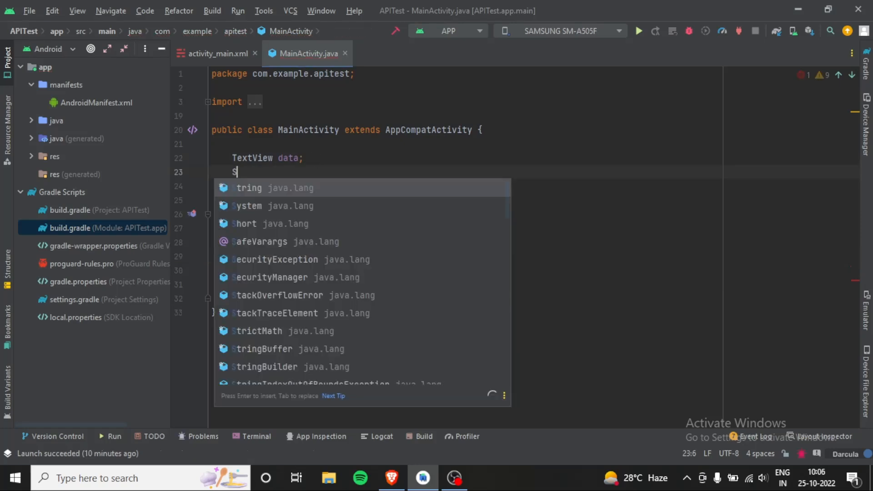
text(tring ur)
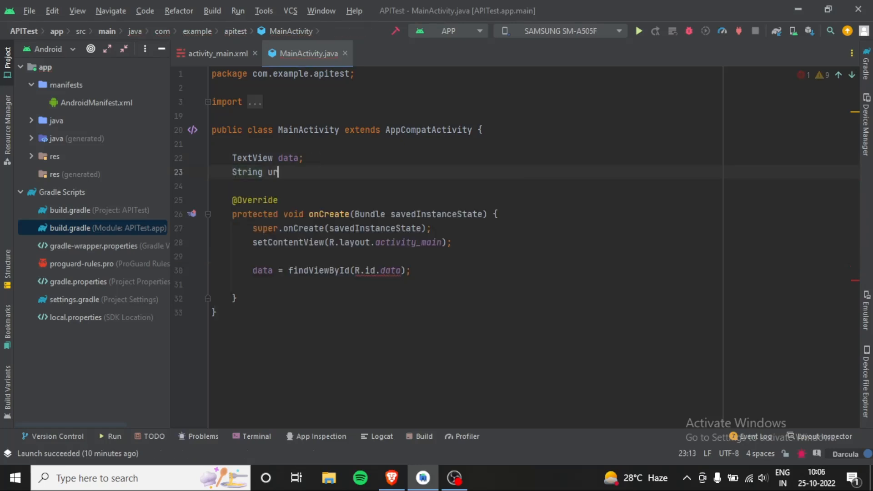
text(l;)
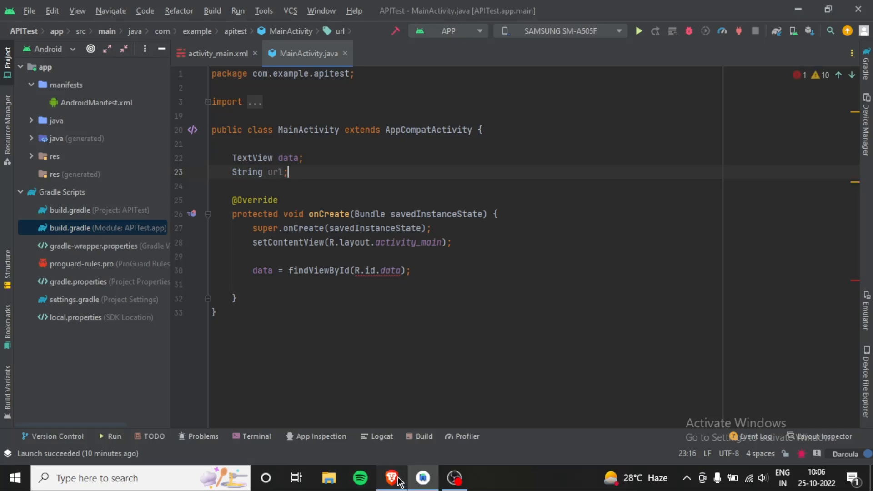
click(392, 477)
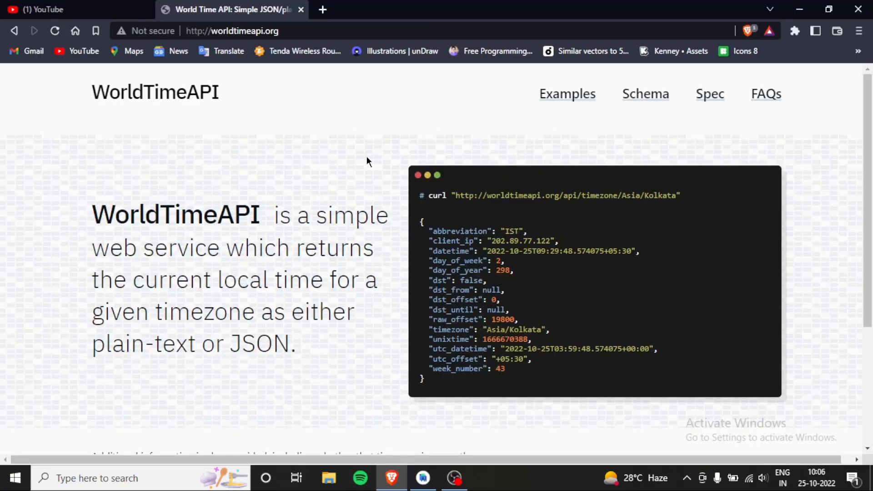
mouse_move(679, 194)
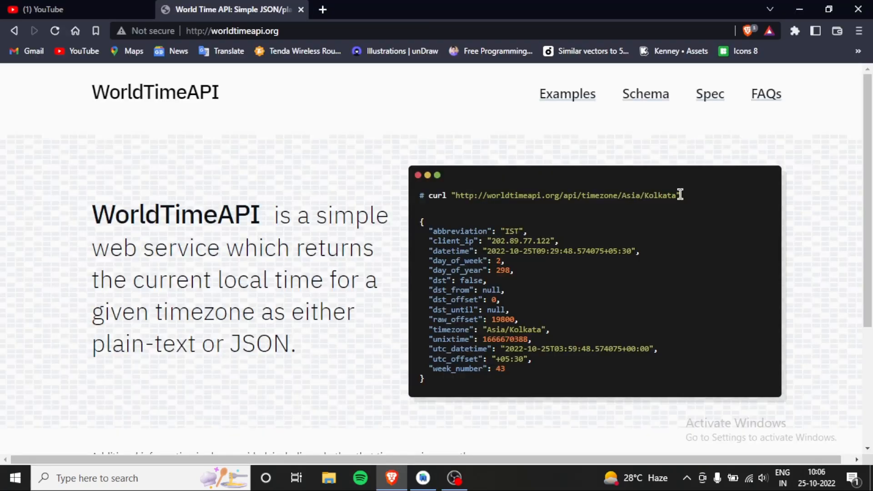
drag(453, 196, 679, 195)
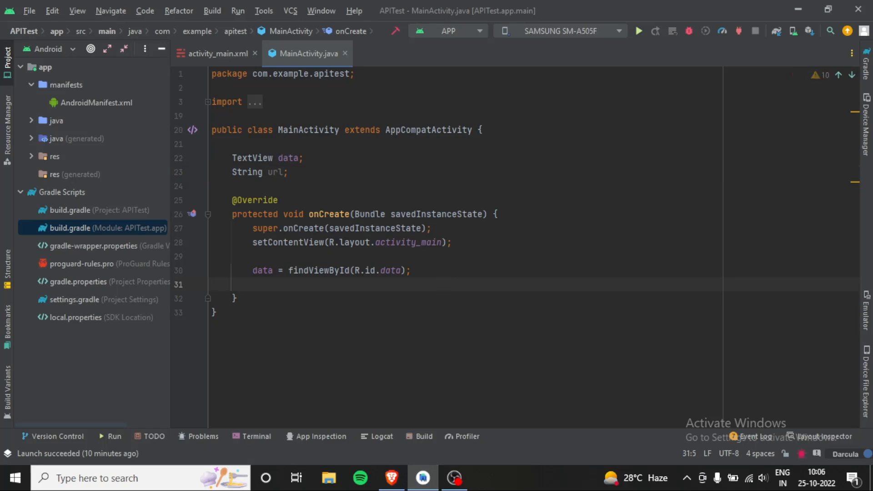
text(url =)
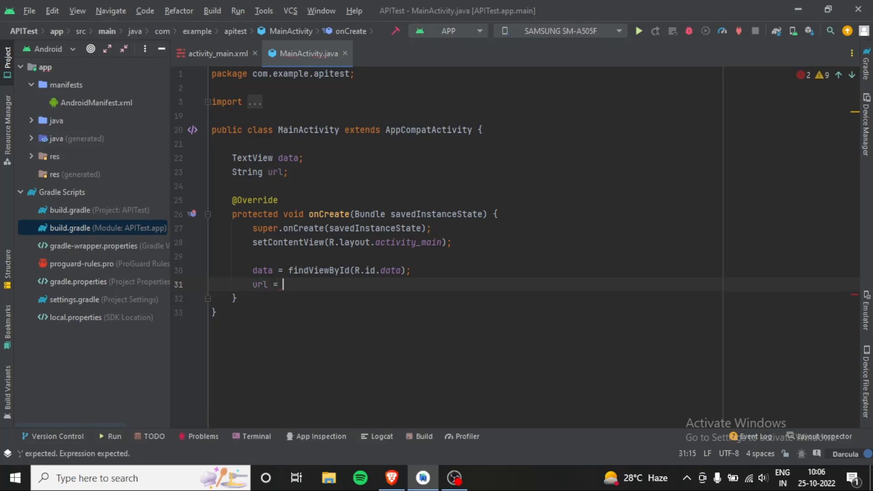
text("http://worldtimeapi.org/api/timezone/Asia/Kolkata";)
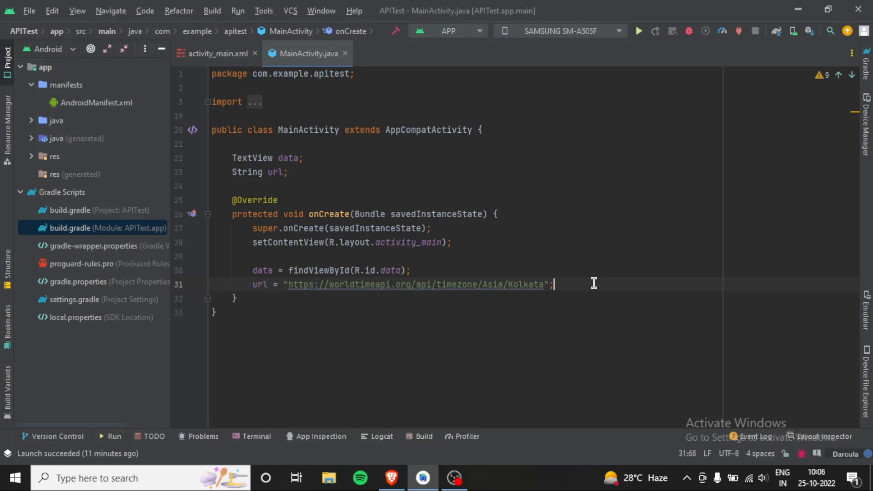
key(Enter)
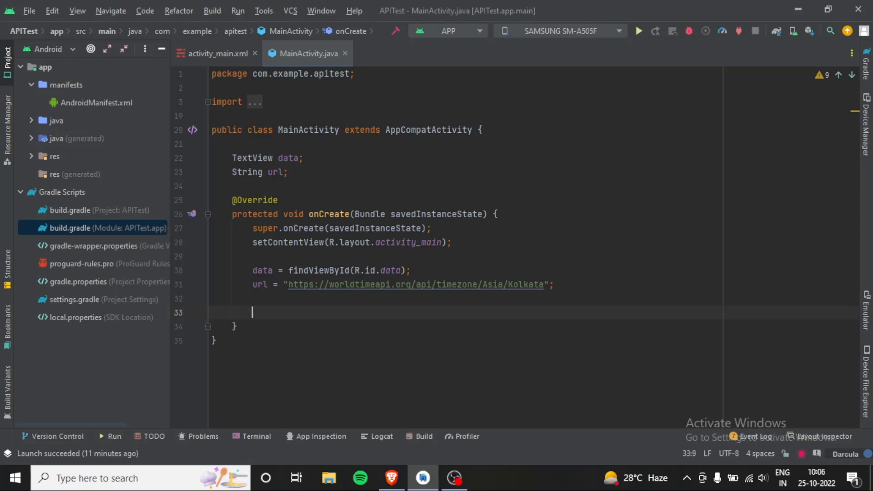
Write JsonObjectRequest request = new JsonObjectRequest(Request.Method.GET, url, null, ...)
text(JSON)
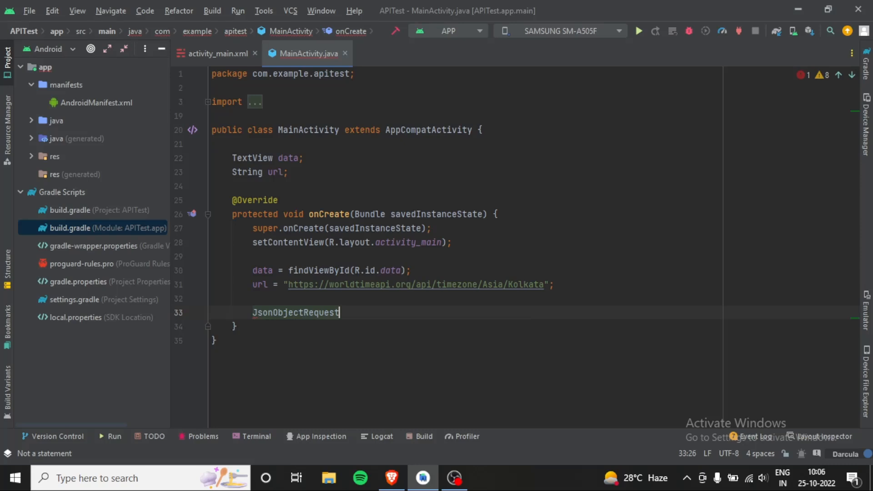
text(request =)
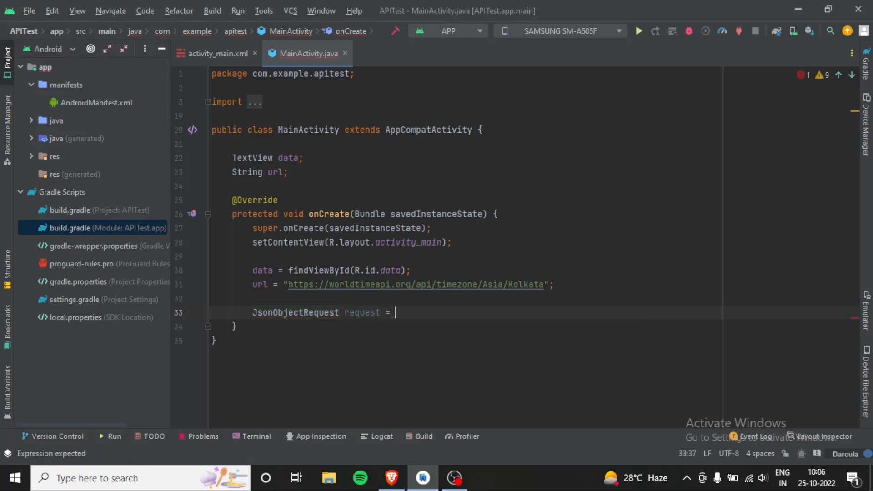
text(new JsonObjectRequest()
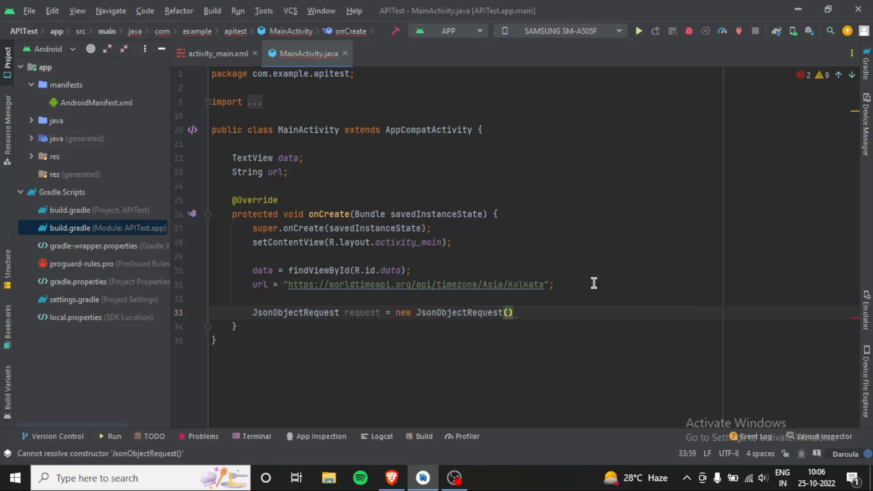
text(R)
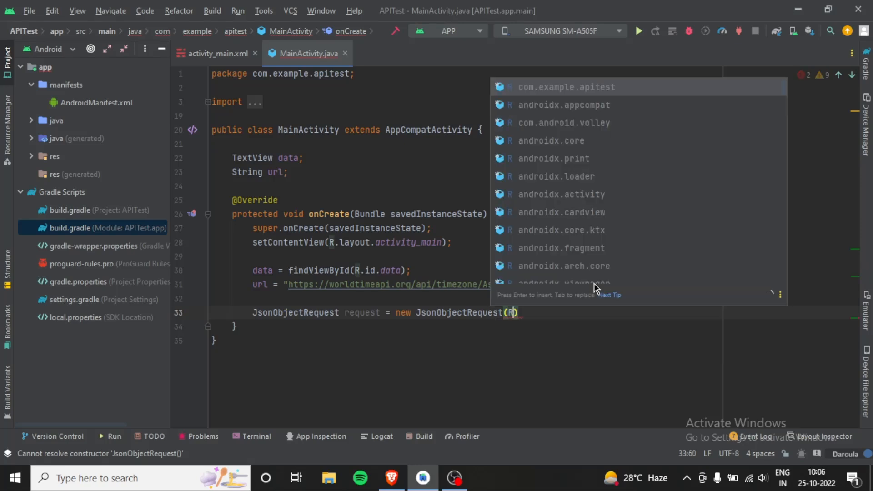
text(equest)
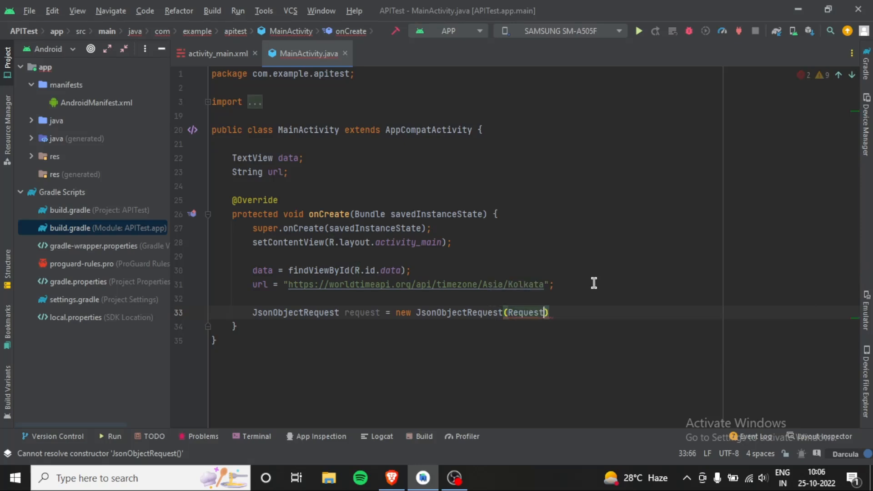
text(.Method)
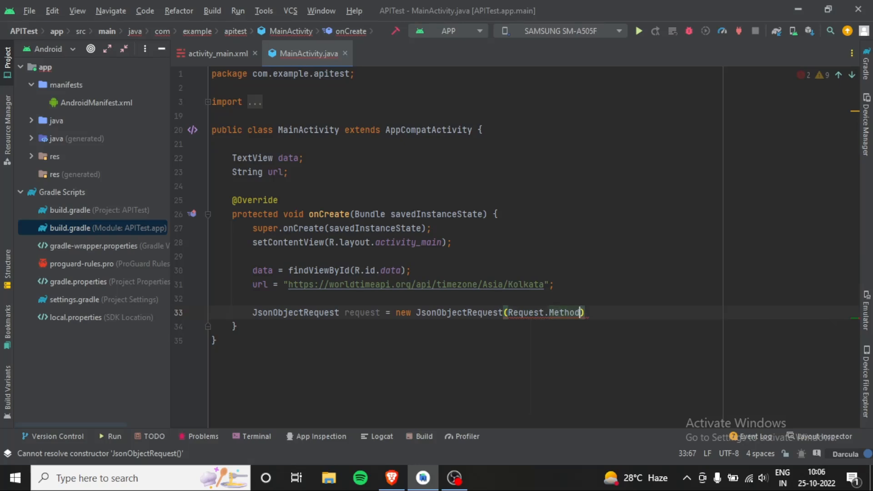
text(GET,)
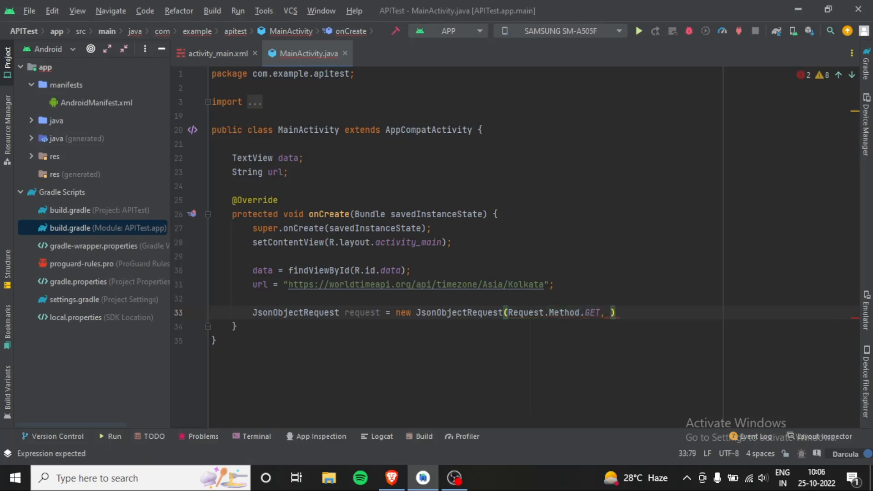
text(url)
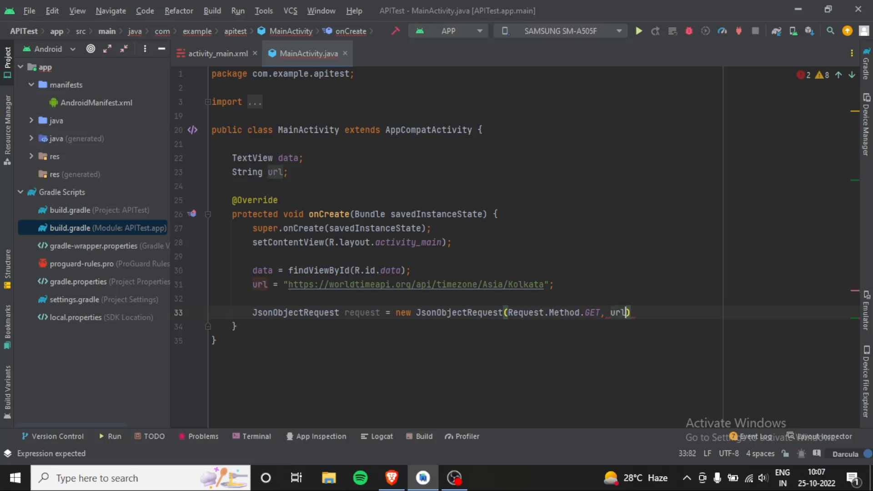
text(, null,)
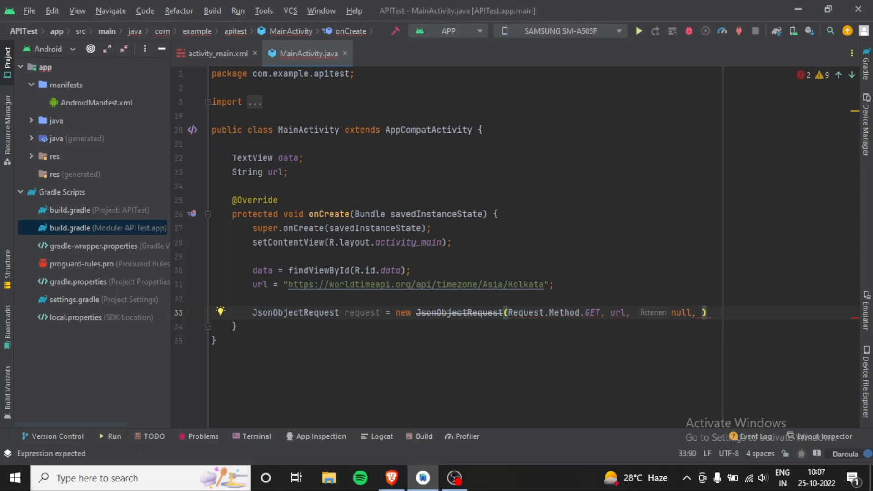
Add new Response.Listener and Response.ErrorListener stubs via autocomplete to complete the request
text(Response.Listener<JSONO)
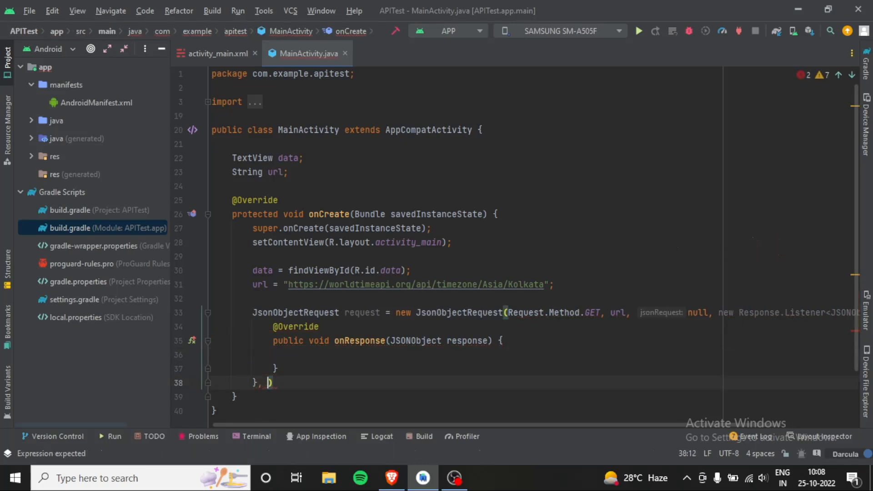
text(new Response.ErrorListener()
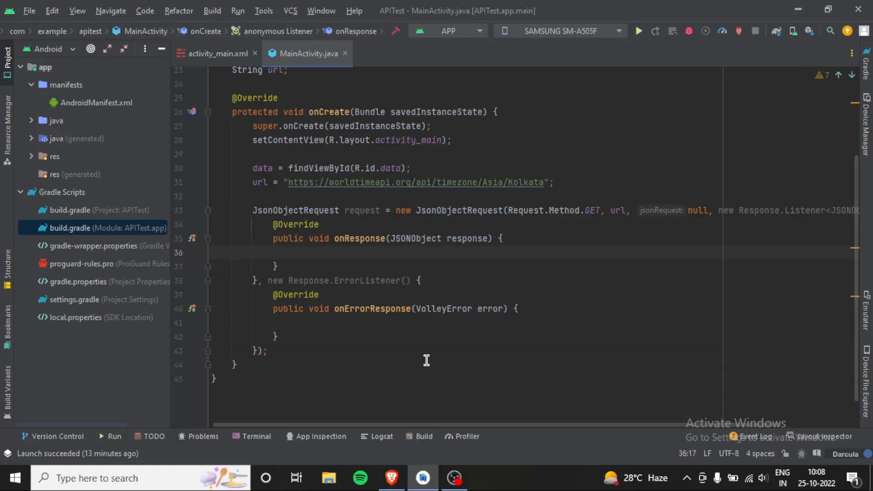
Switch to the WorldTimeAPI page showing the Asia/Kolkata sample JSON with its datetime field
click(391, 478)
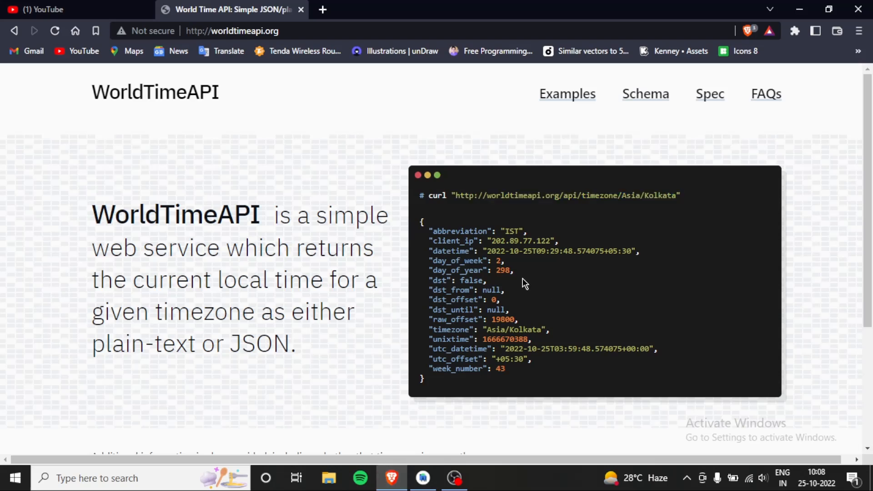
mouse_move(629, 251)
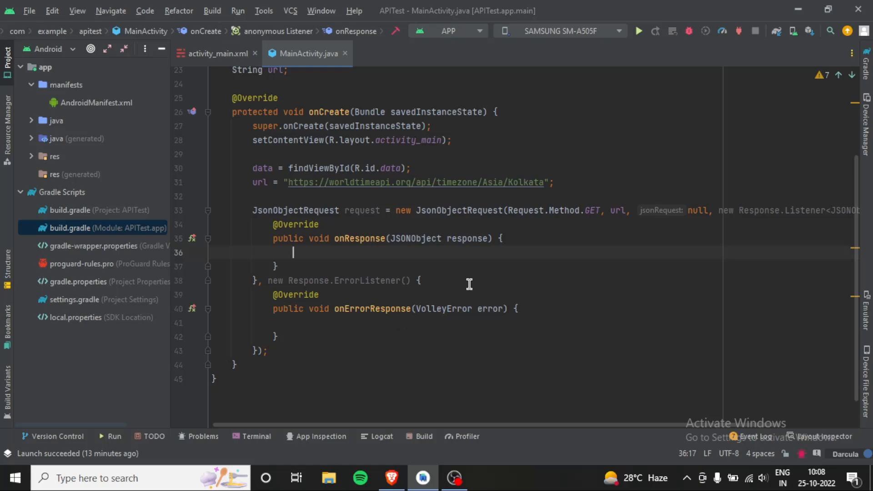
In onResponse write String datetime = response.getString("datetime");
text(s)
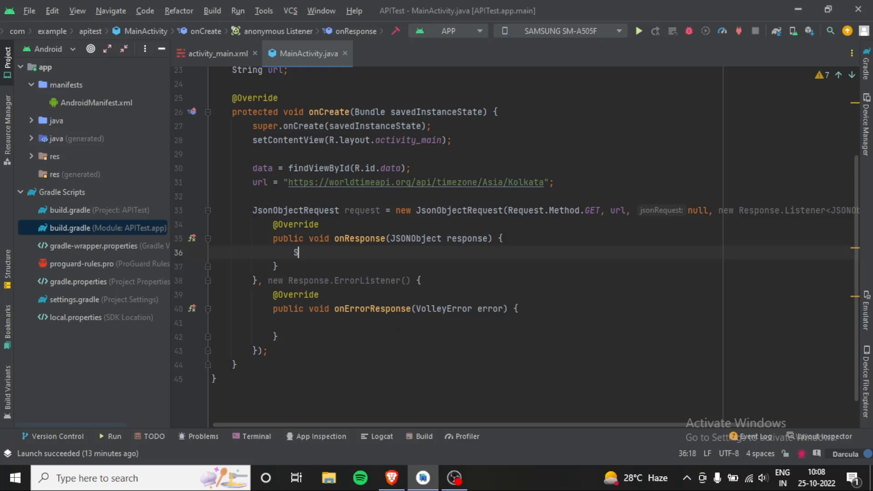
text(tring)
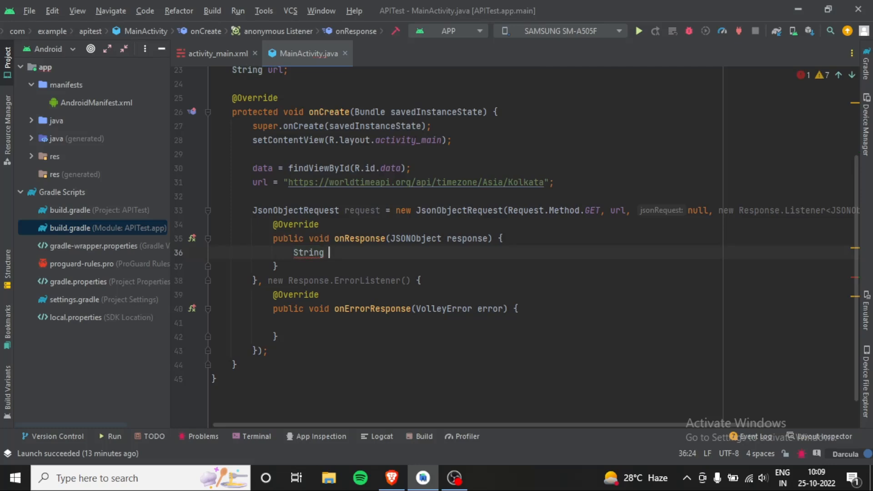
text(date)
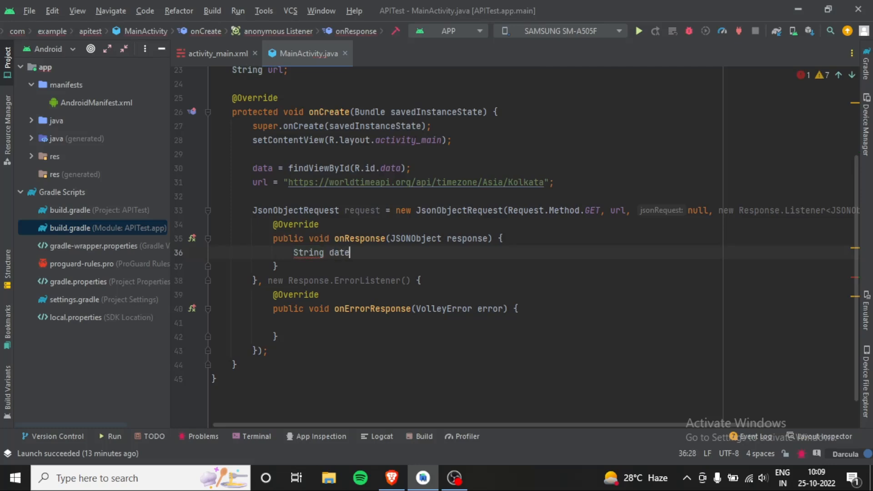
text(time =)
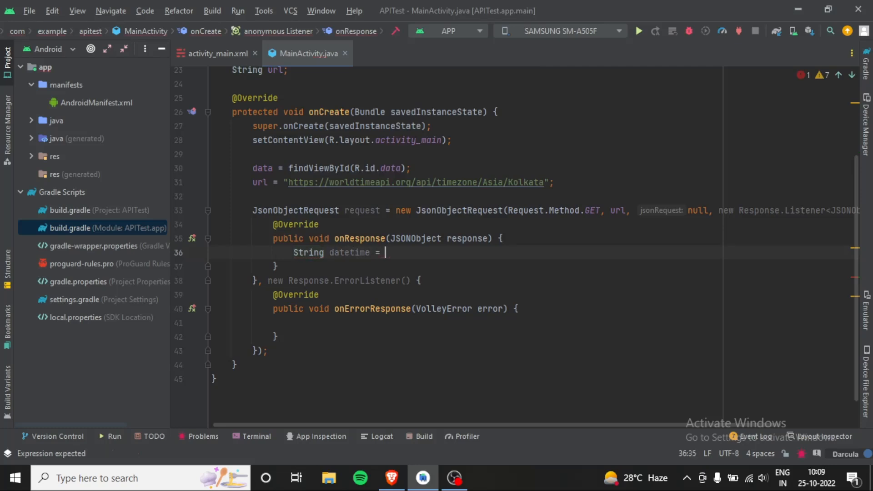
text(res)
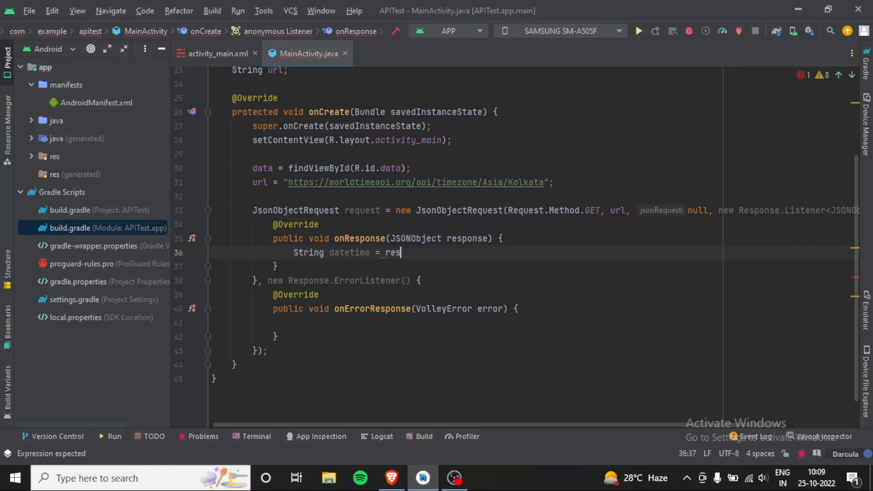
text(ponse.)
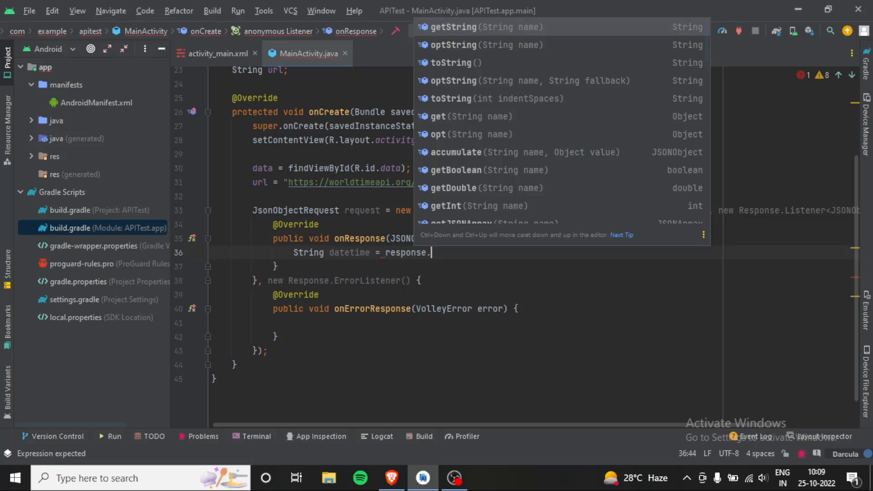
click(457, 26)
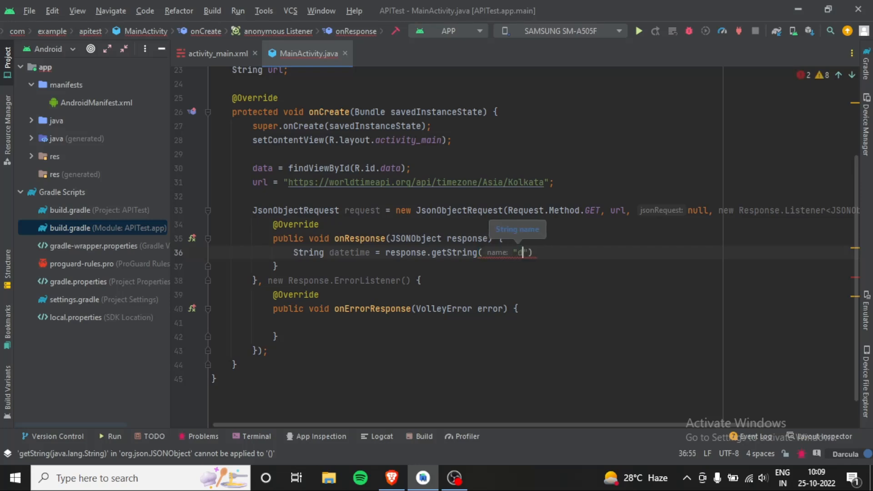
text(atetime)
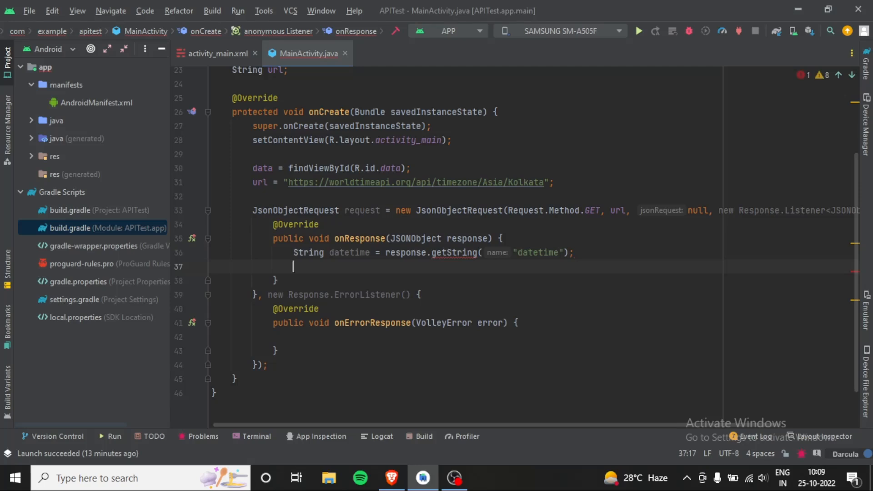
text(t)
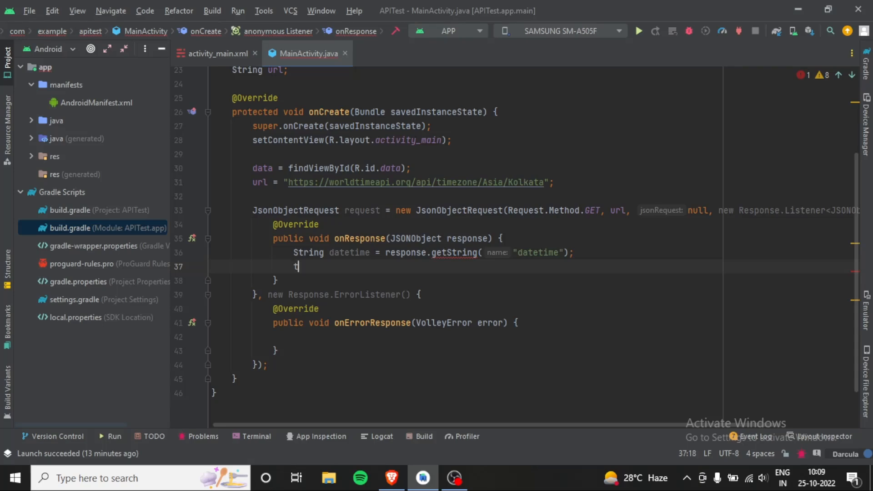
text(e)
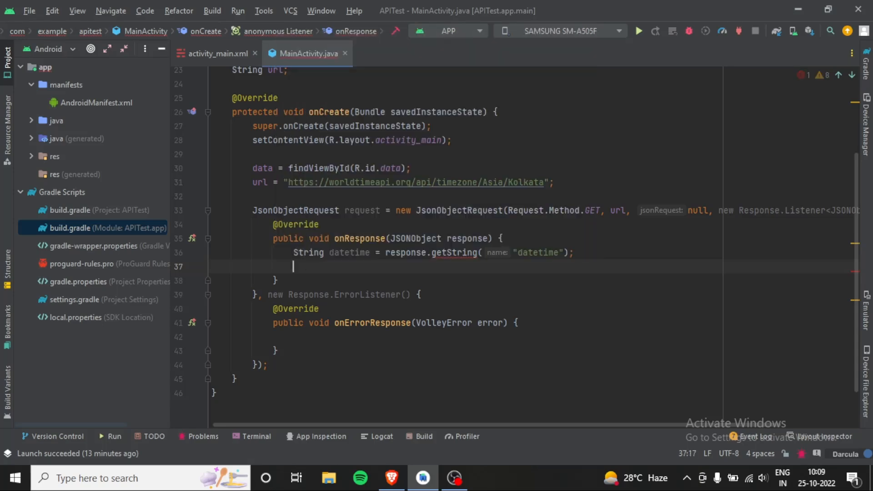
Add data.setText(datetime); to show the datetime in the data TextView
text(date.se)
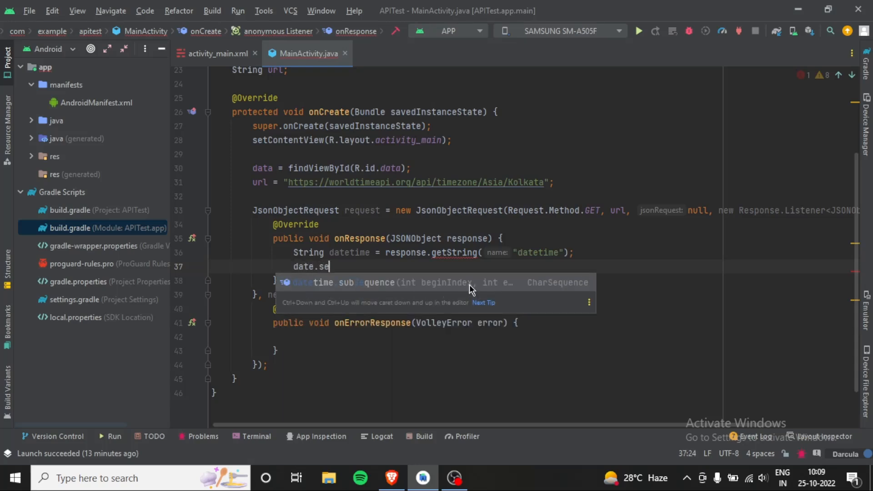
text(t)
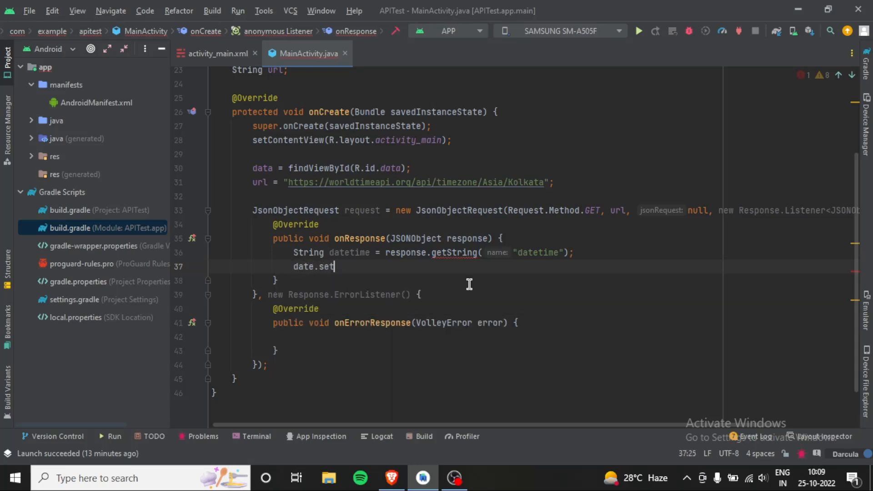
key(BackSpace)
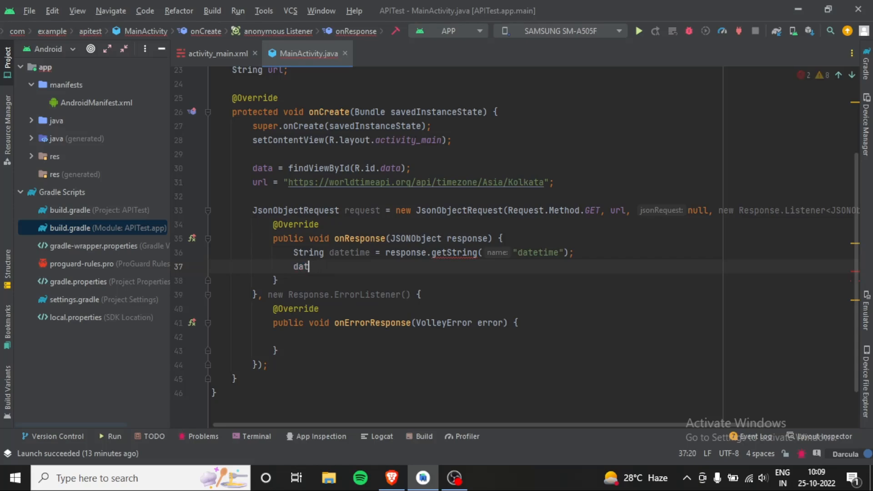
text(a.setText();)
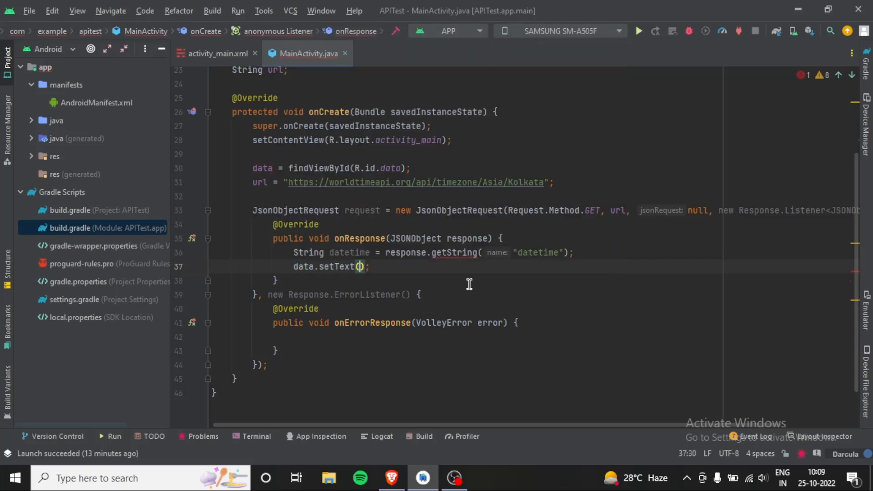
text(date)
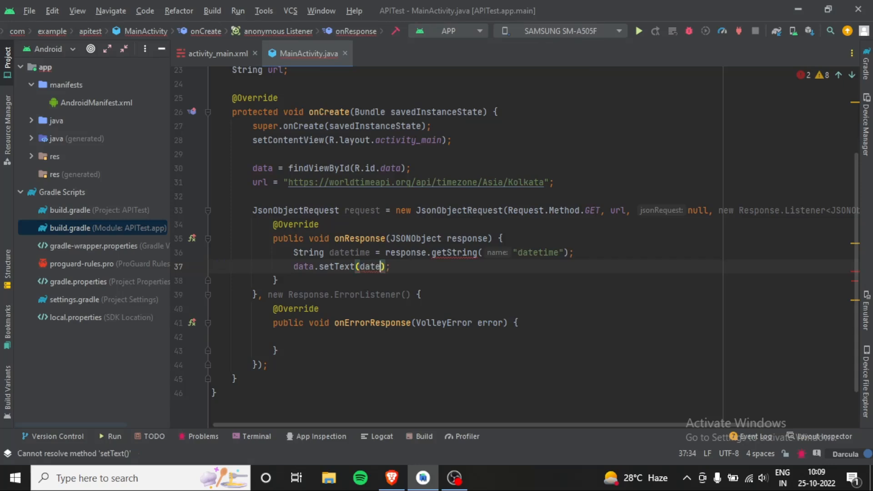
text(time)
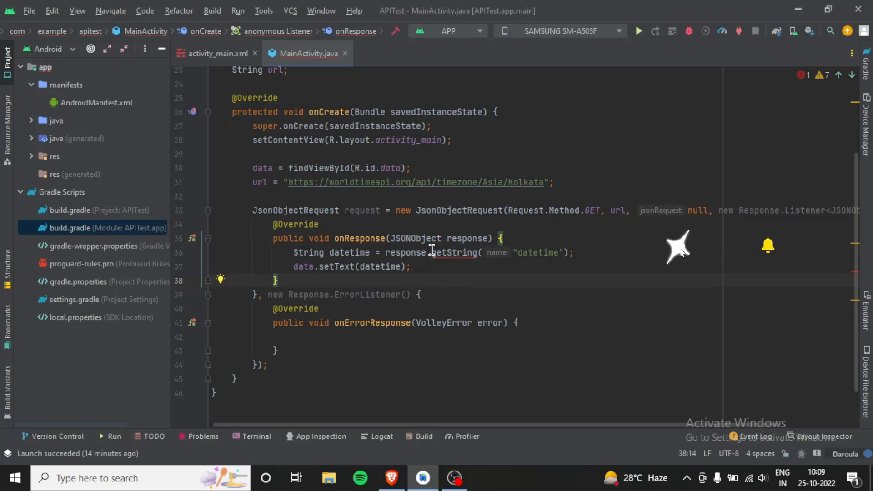
Wrap the response.getString("datetime") line in try { } catch (Exception e) { }
double_click(459, 252)
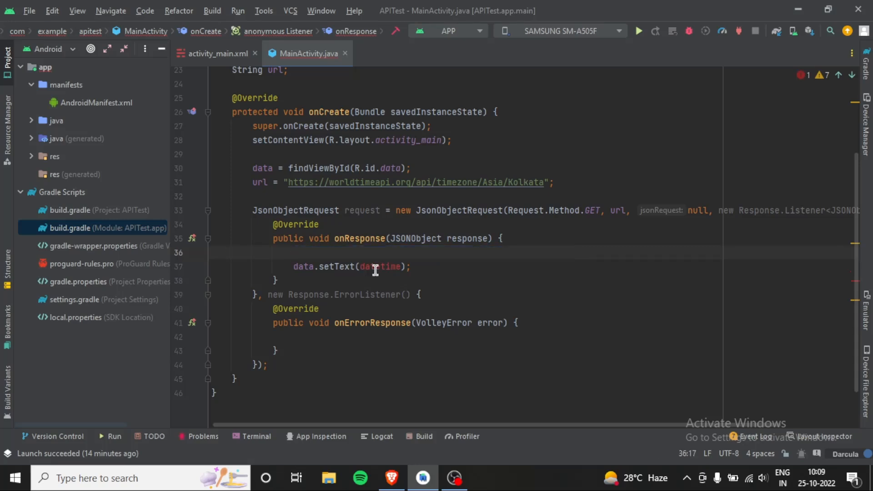
text(try {)
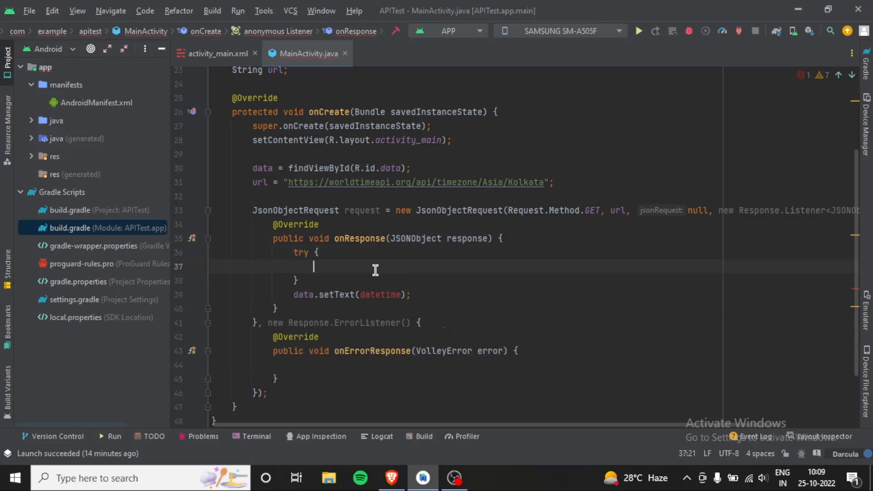
text(String datetime = response.getString("datetime");)
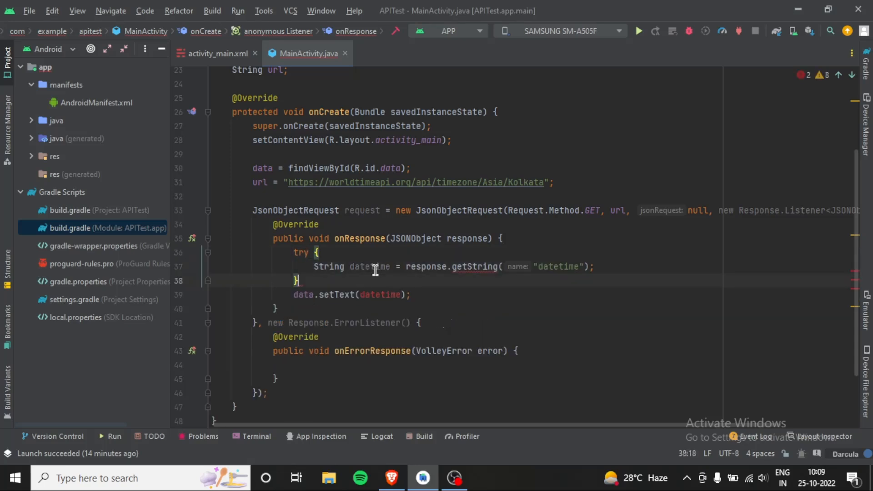
text(catch ())
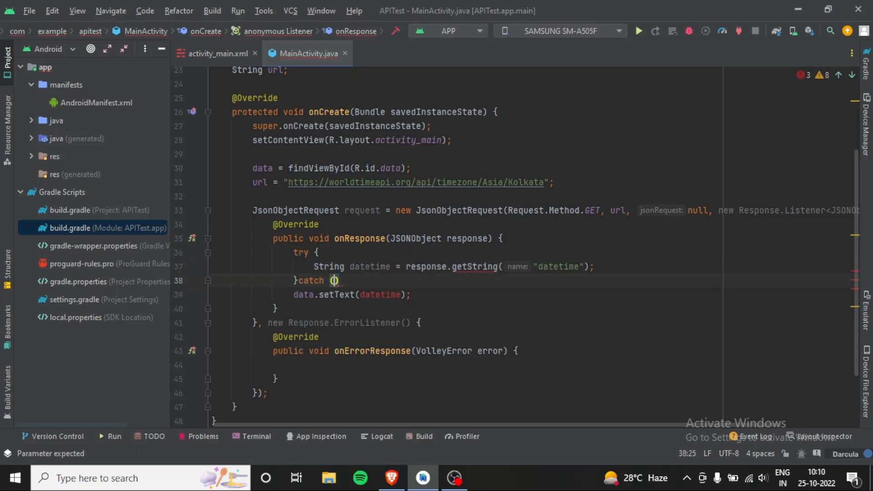
text(Exception e)
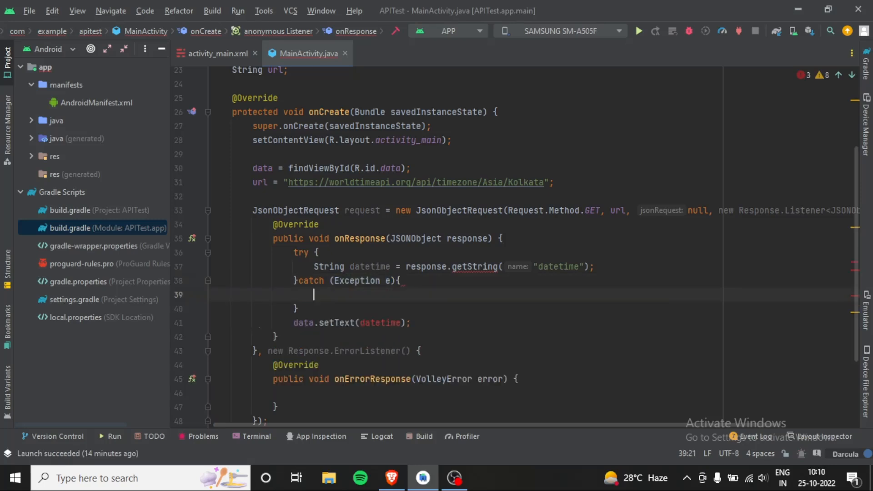
Move data.setText(datetime); inside the try block
double_click(310, 280)
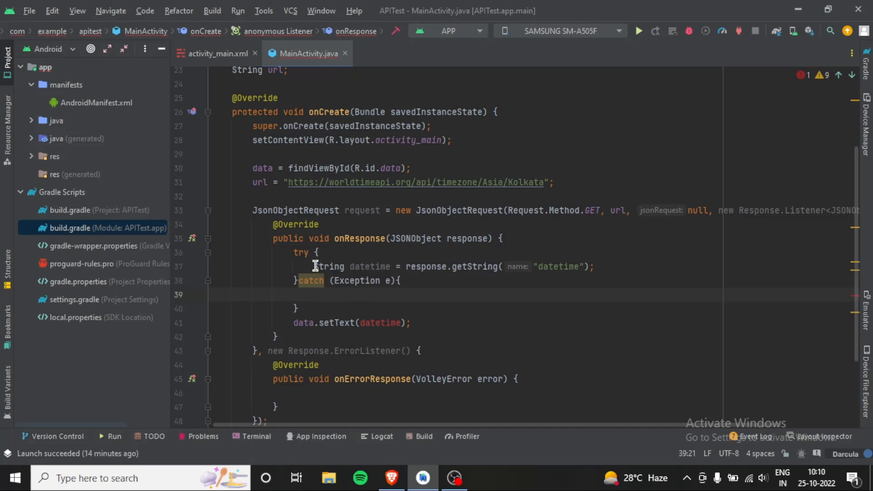
triple_click(351, 323)
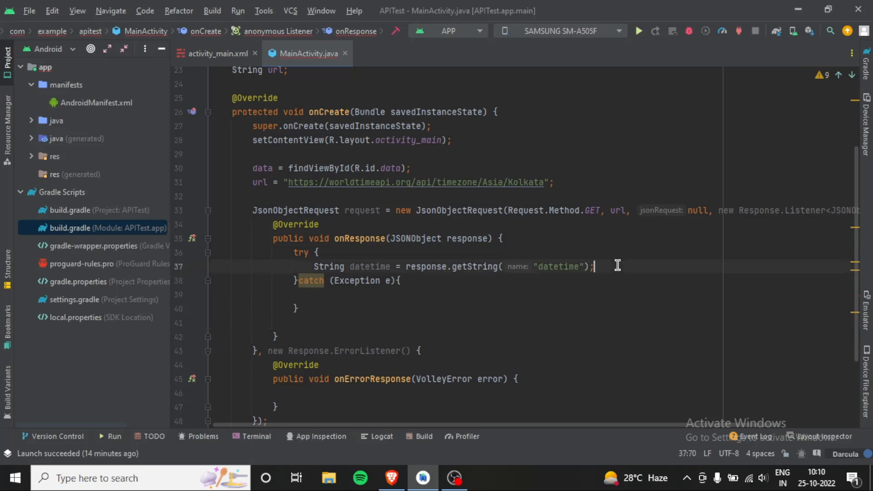
text(data.setText(datetime);)
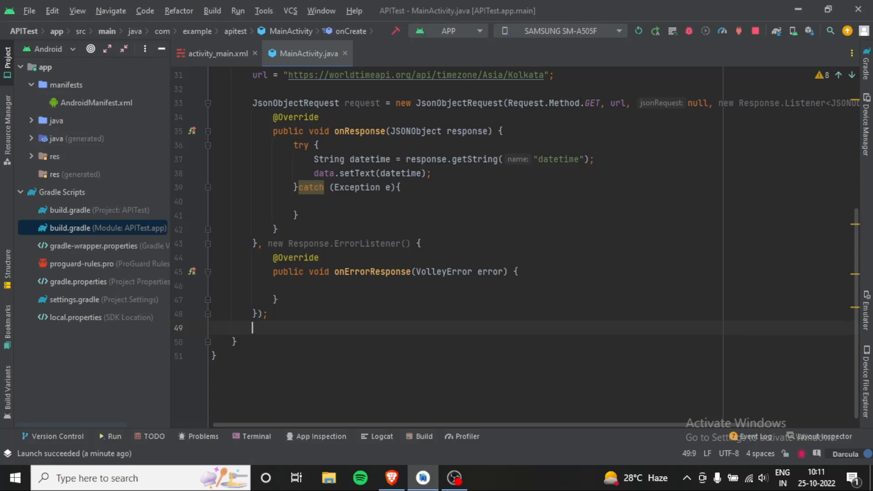
End onCreate with Volley.newRequestQueue(this).add(request); so the request is queued
text(Volley.newRequestQueue(this)
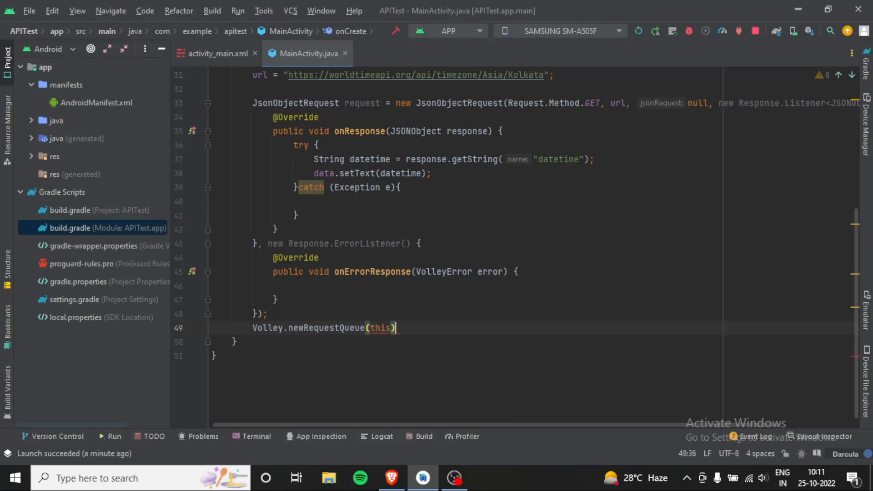
text(.add()
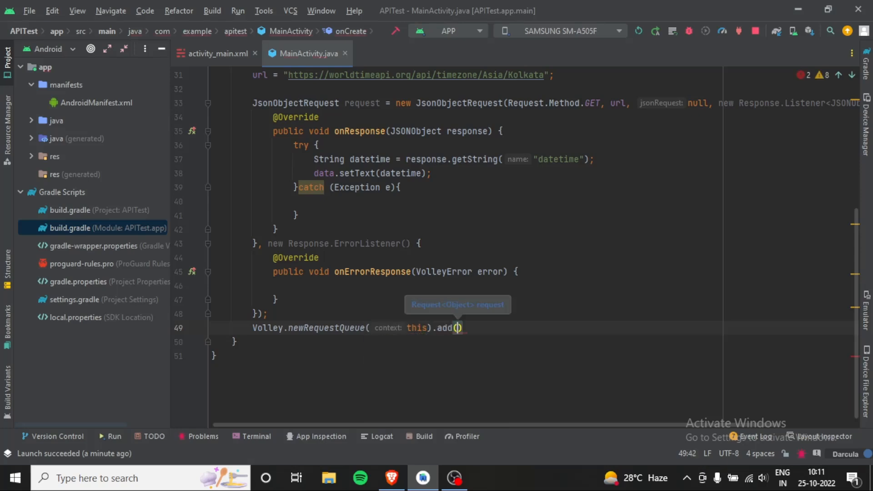
text(request)
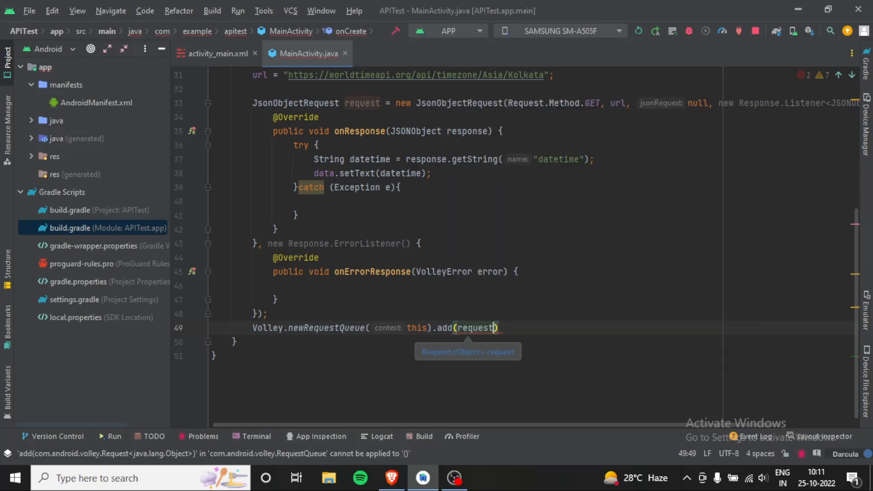
text(;)
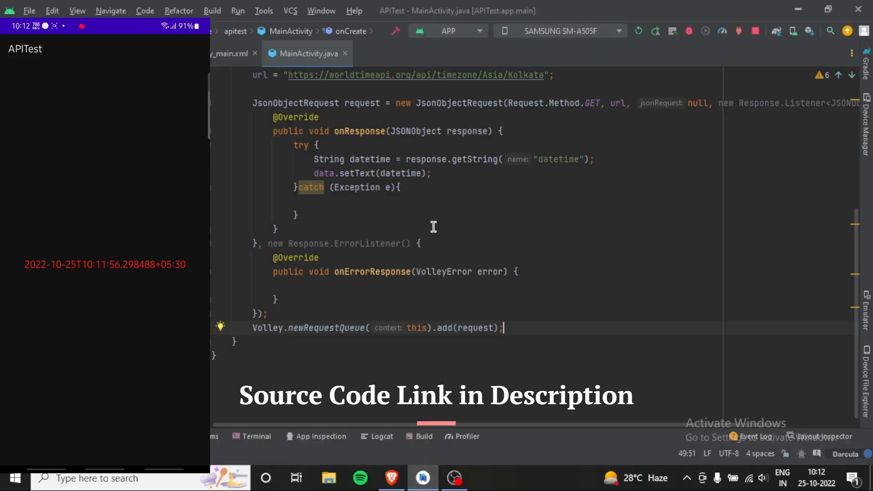
Start a String date variable from datetime under the datetime line in onResponse
click(594, 159)
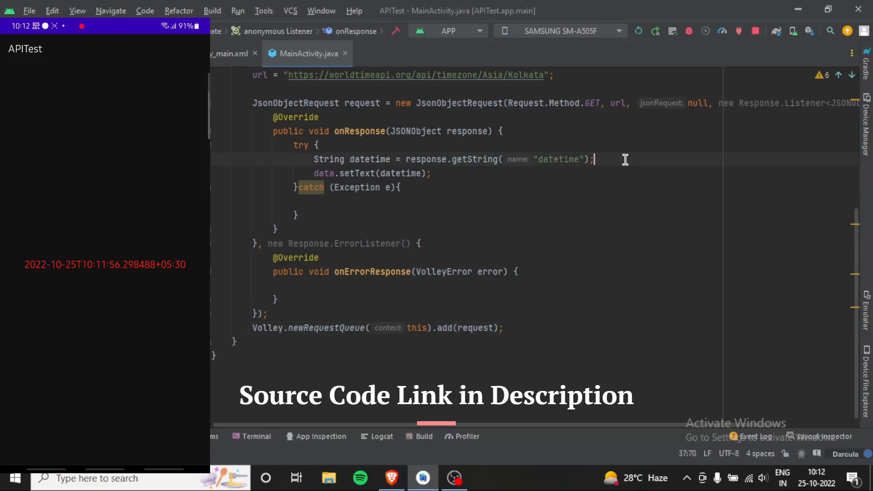
text(Sn)
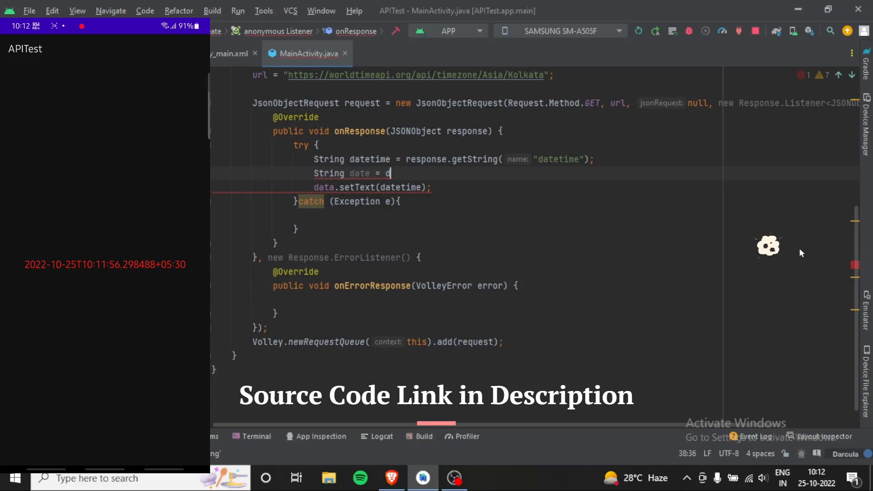
text(atetime.sp)
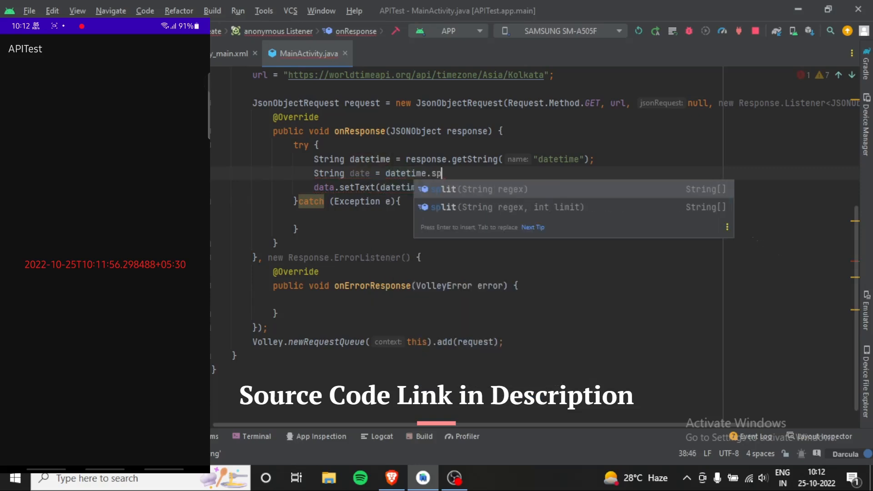
Check the sample Asia/Kolkata datetime on worldtimeapi.org, marking the T separator
click(391, 478)
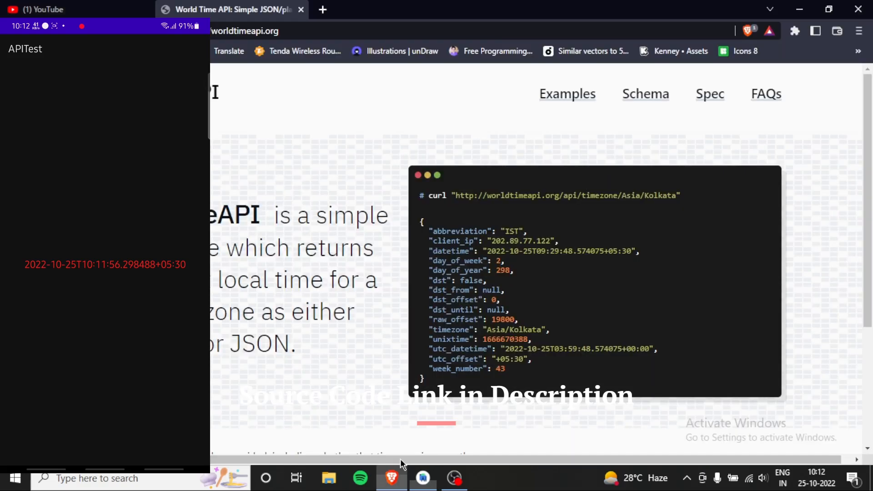
double_click(537, 251)
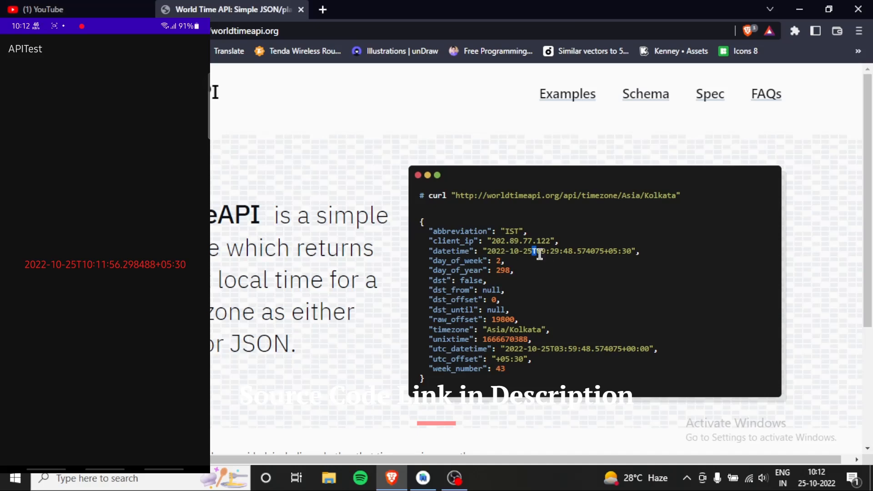
Finish date as datetime.split("T")[0] to keep only the part before T
click(422, 478)
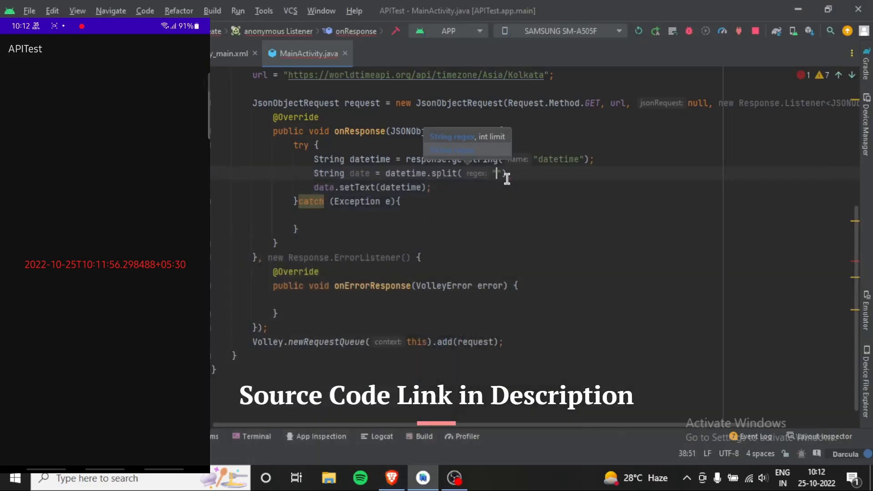
text(T)
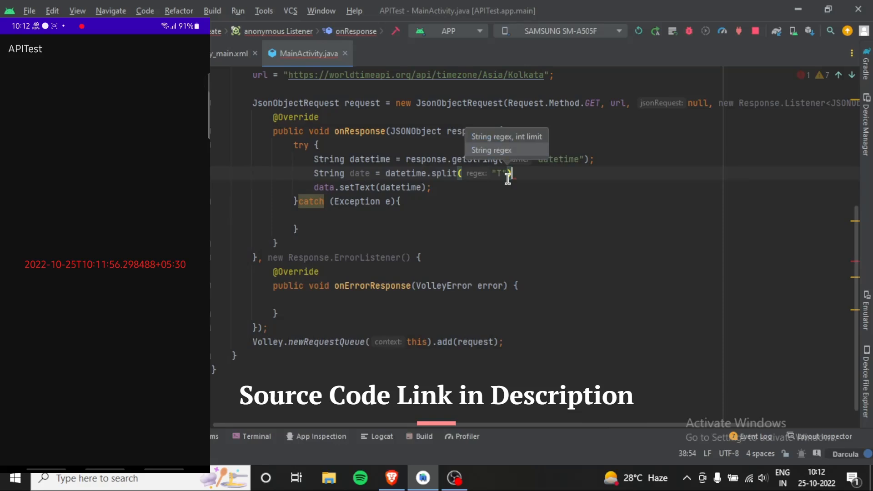
text([0];)
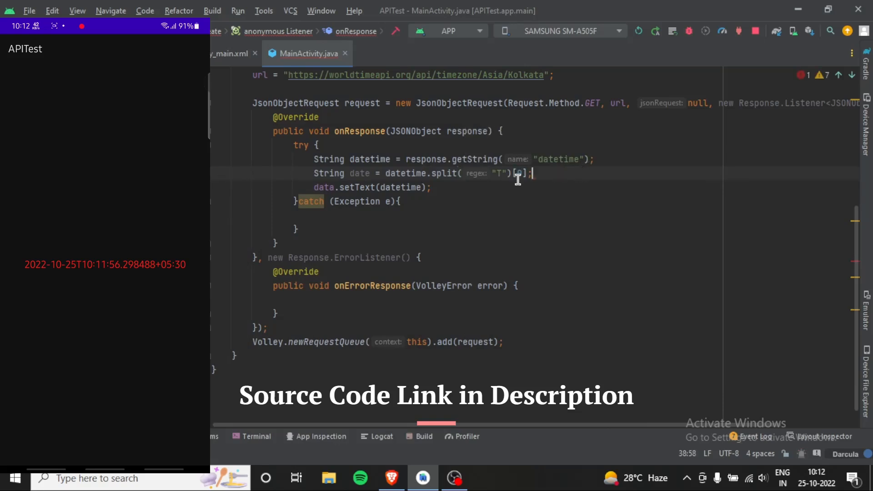
Display date instead of datetime in setText so the phone shows 2022-10-25
double_click(400, 187)
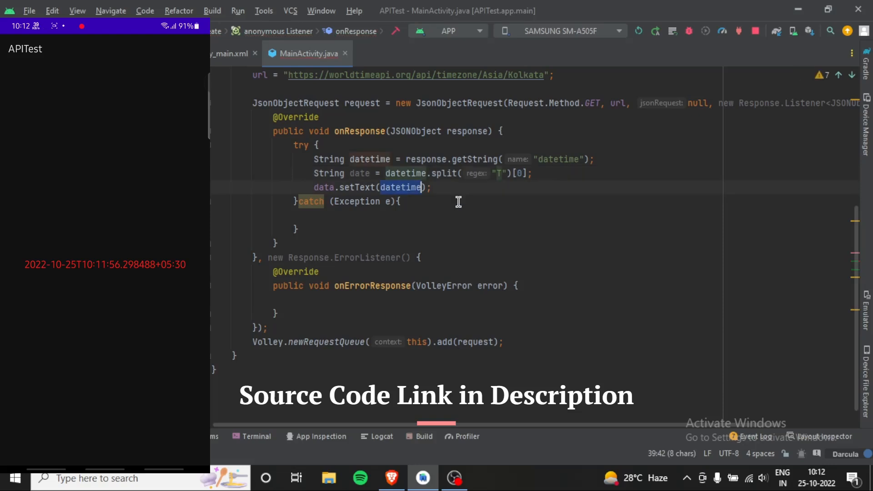
text(date)
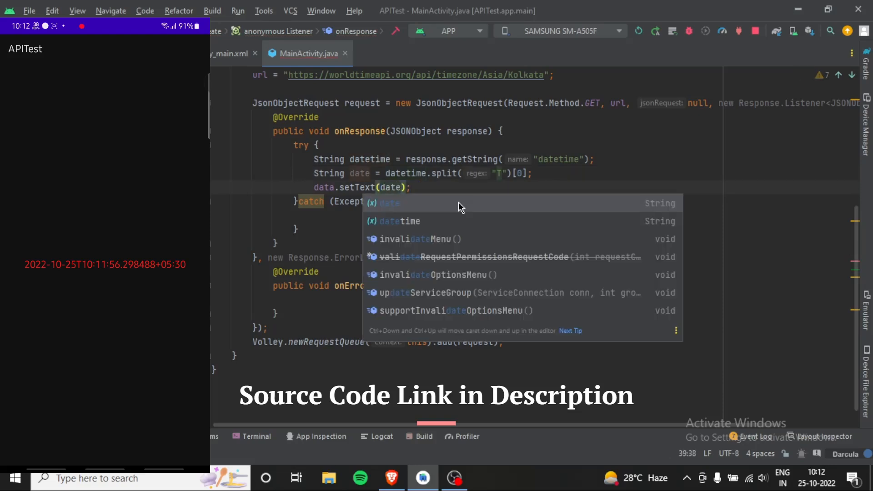
key(Escape)
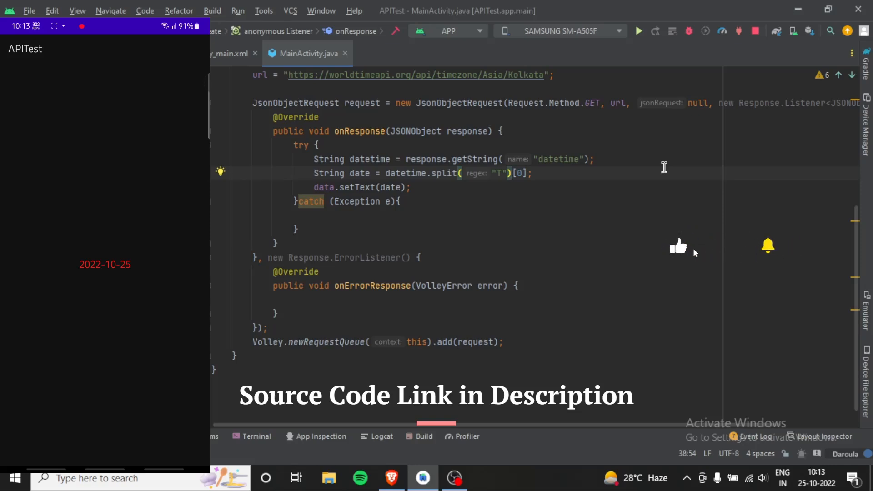
mouse_move(768, 251)
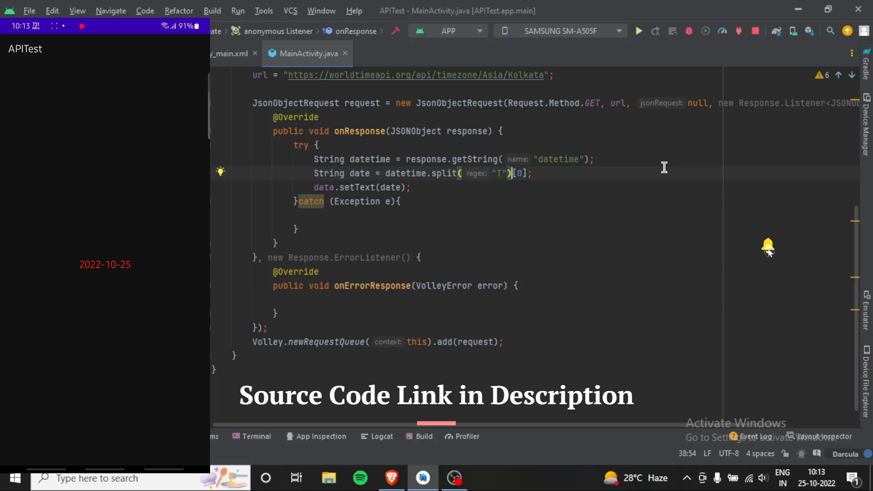